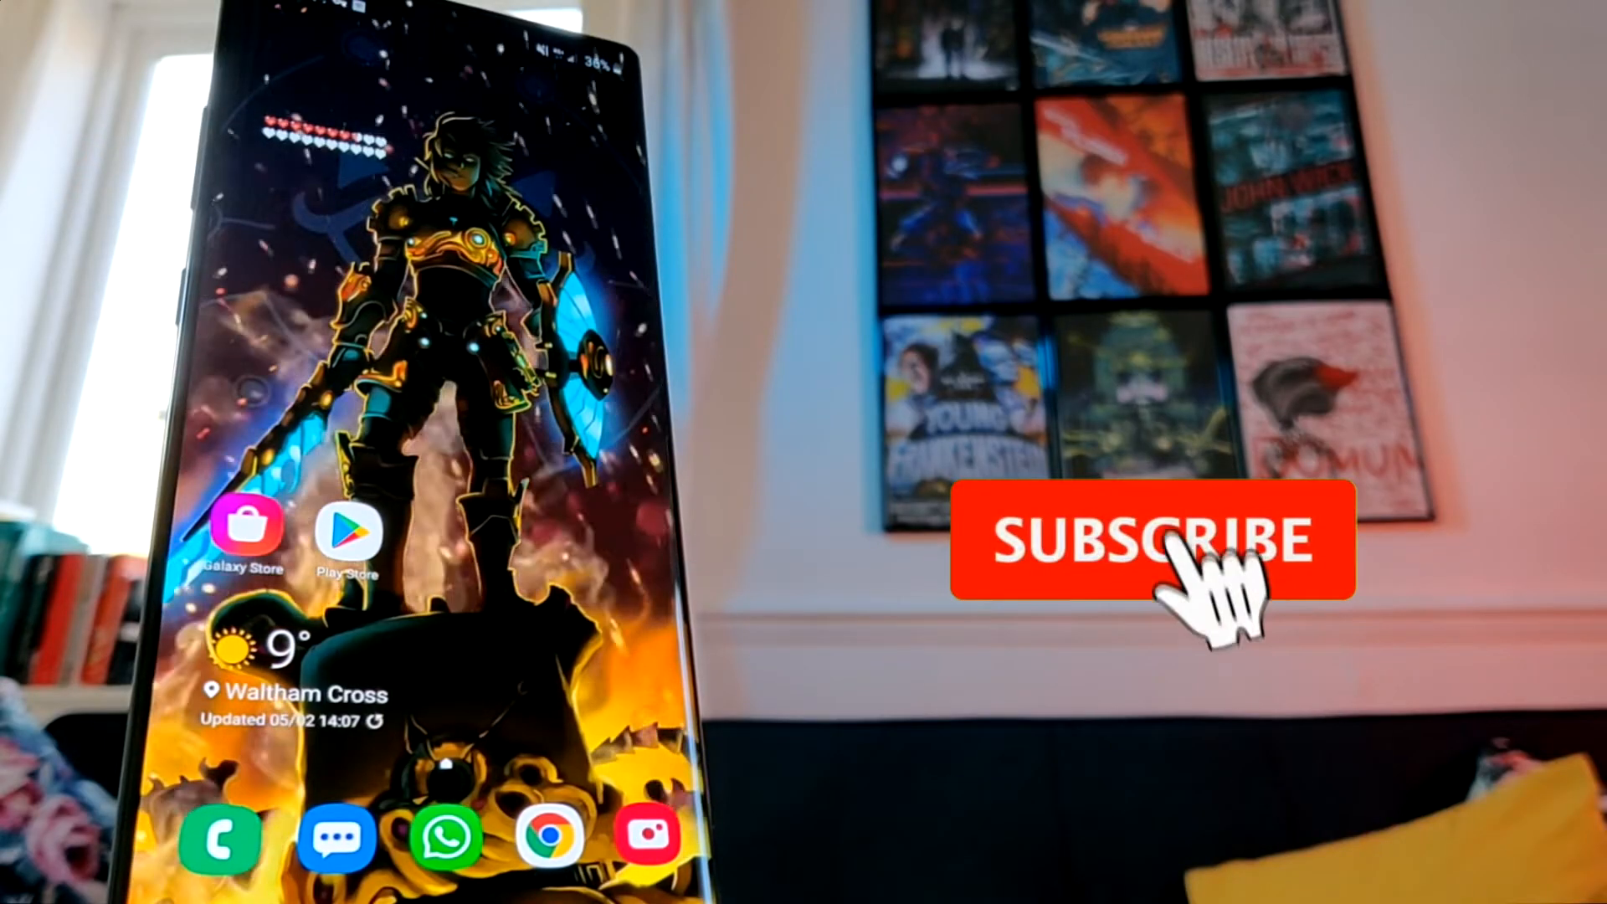
# Step: Enable USB debugging in developer options and confirm the allow prompt
pyautogui.click(1148, 541)
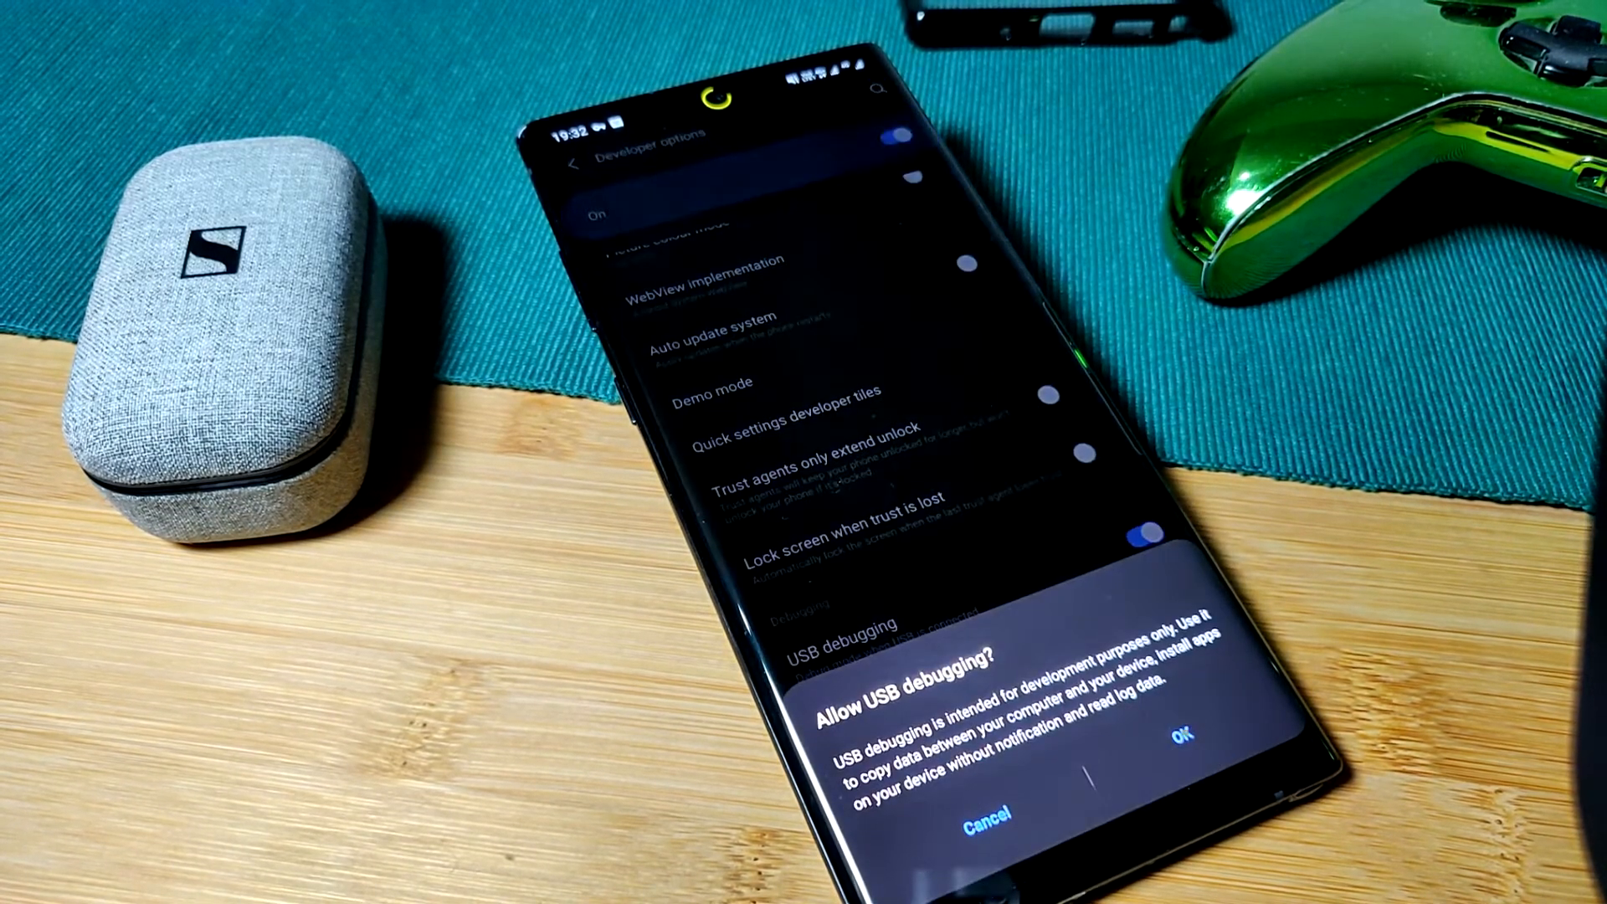
pyautogui.click(1183, 739)
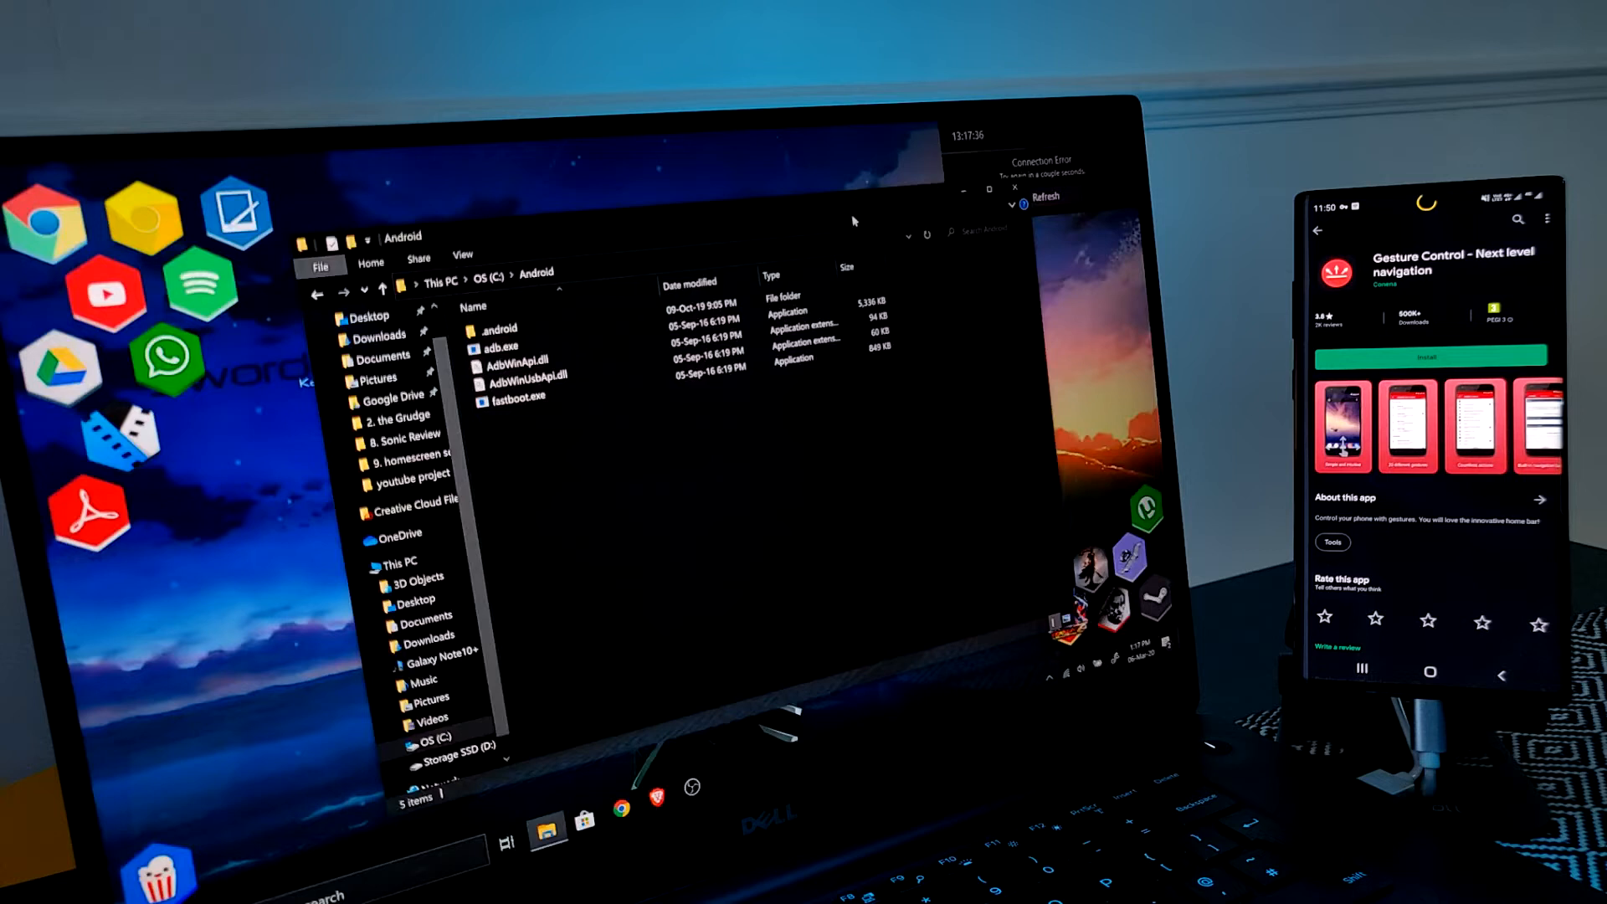
# Step: Launch Gesture Control and grant it the Appear on top overlay permission
pyautogui.click(1426, 355)
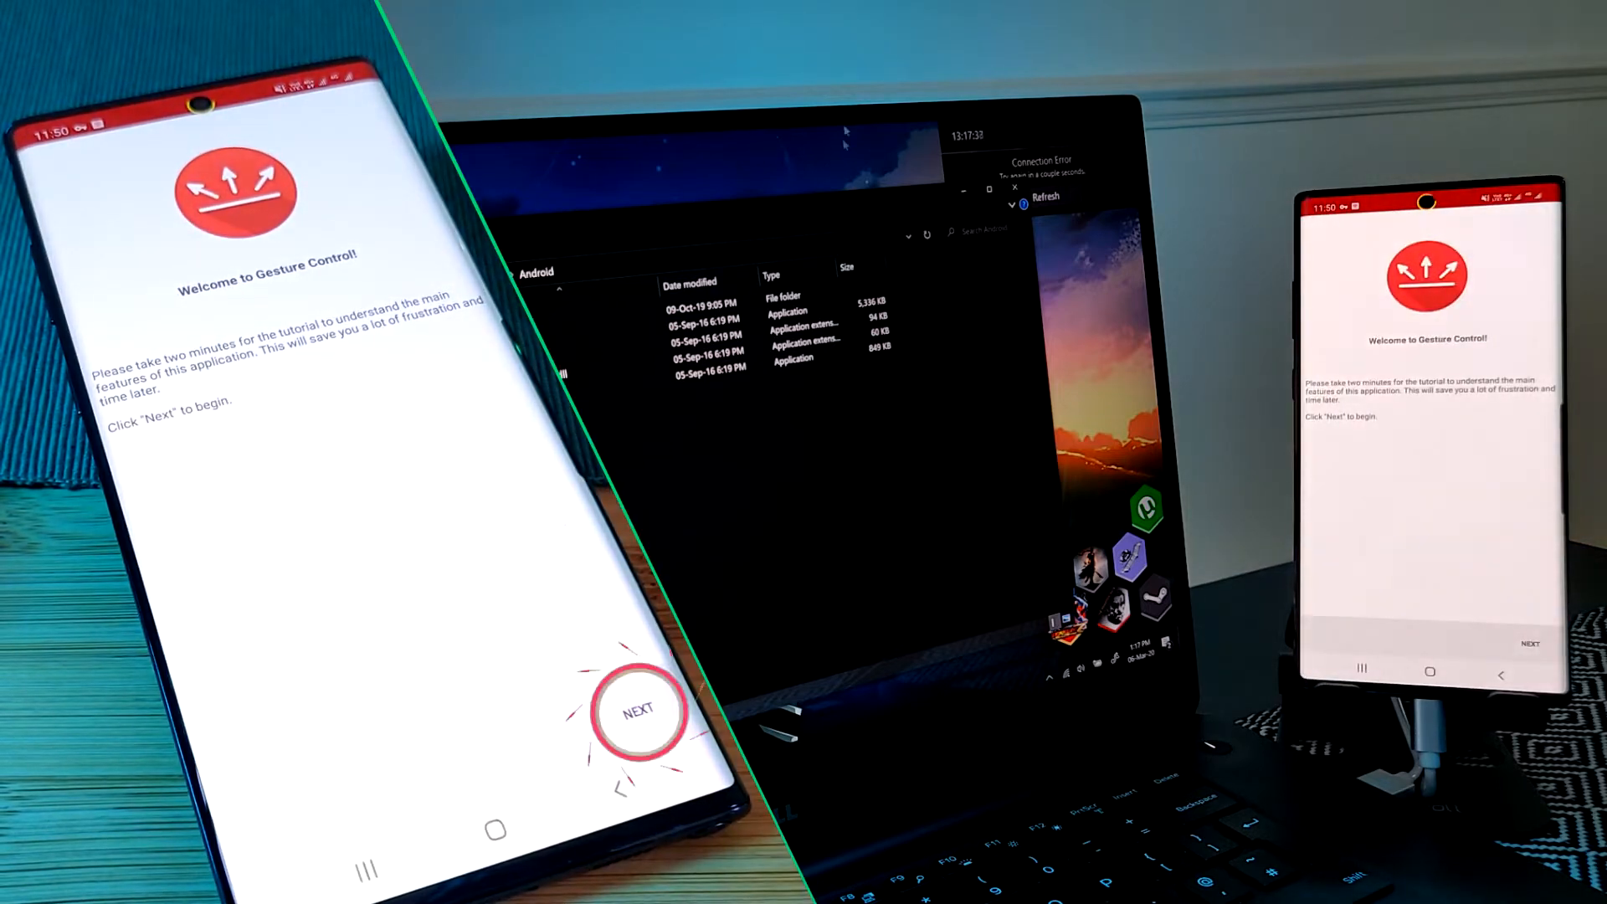
pyautogui.click(637, 713)
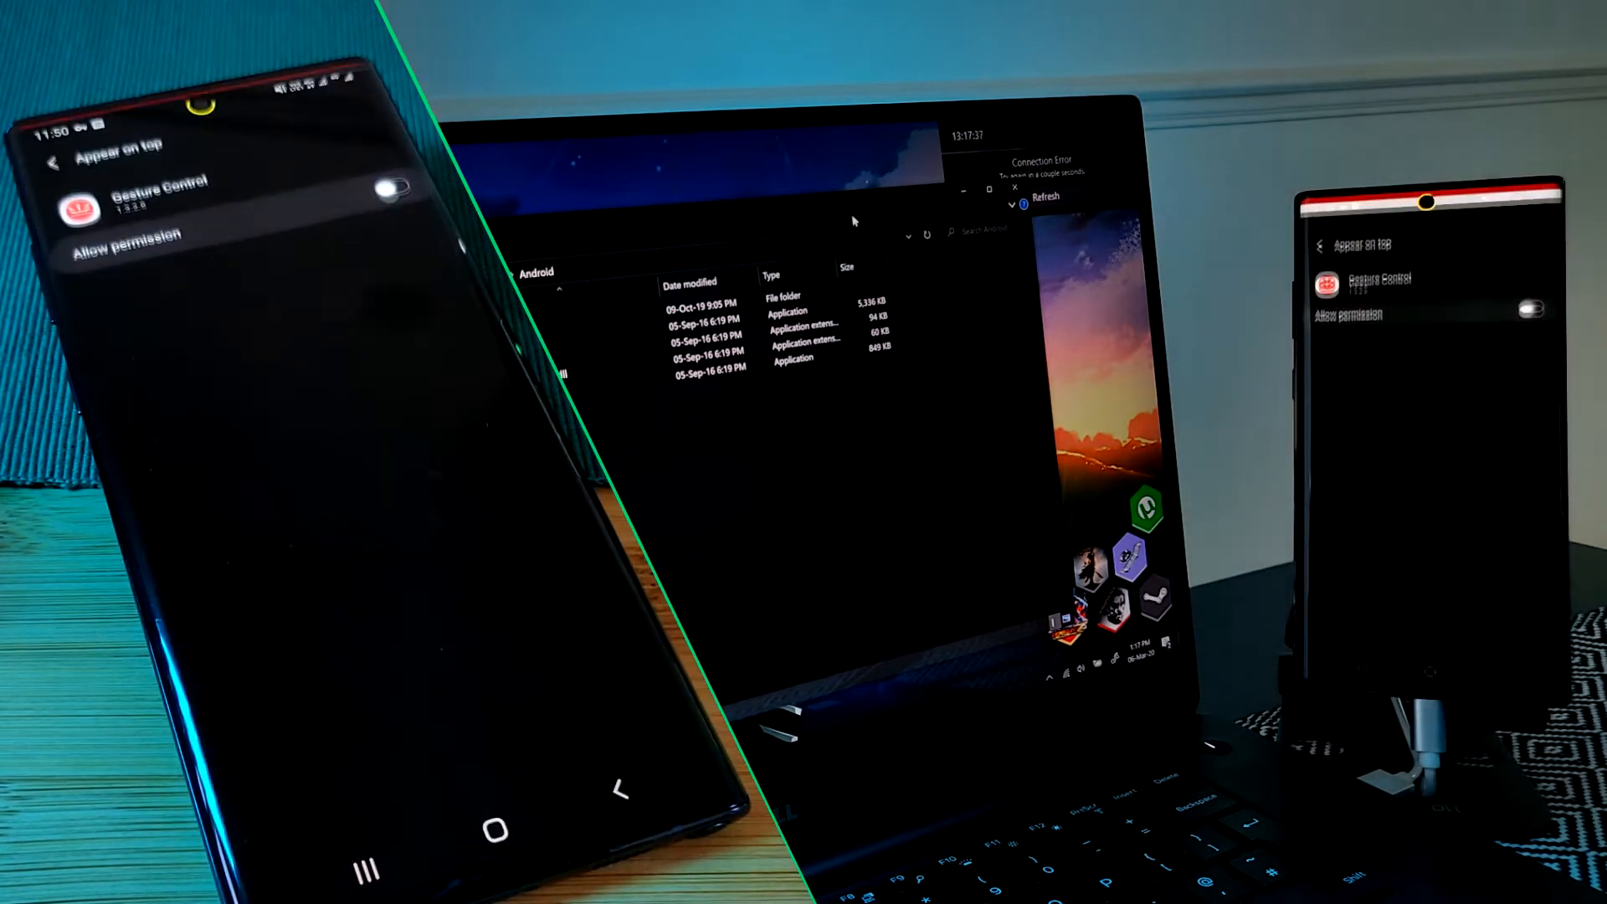
pyautogui.click(385, 186)
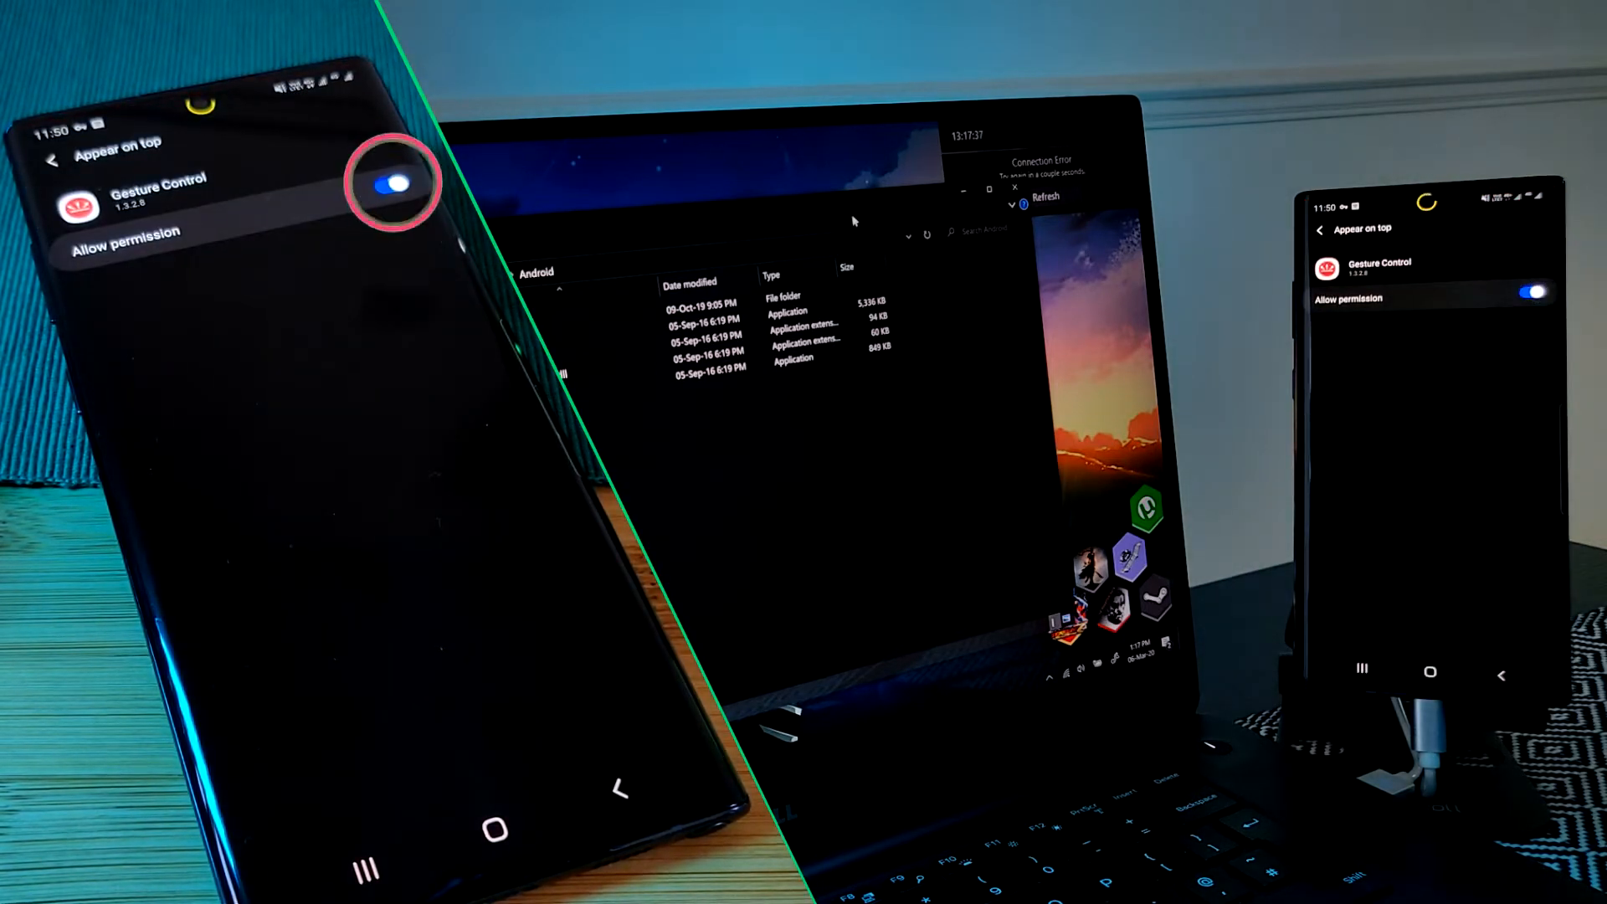
pyautogui.click(390, 182)
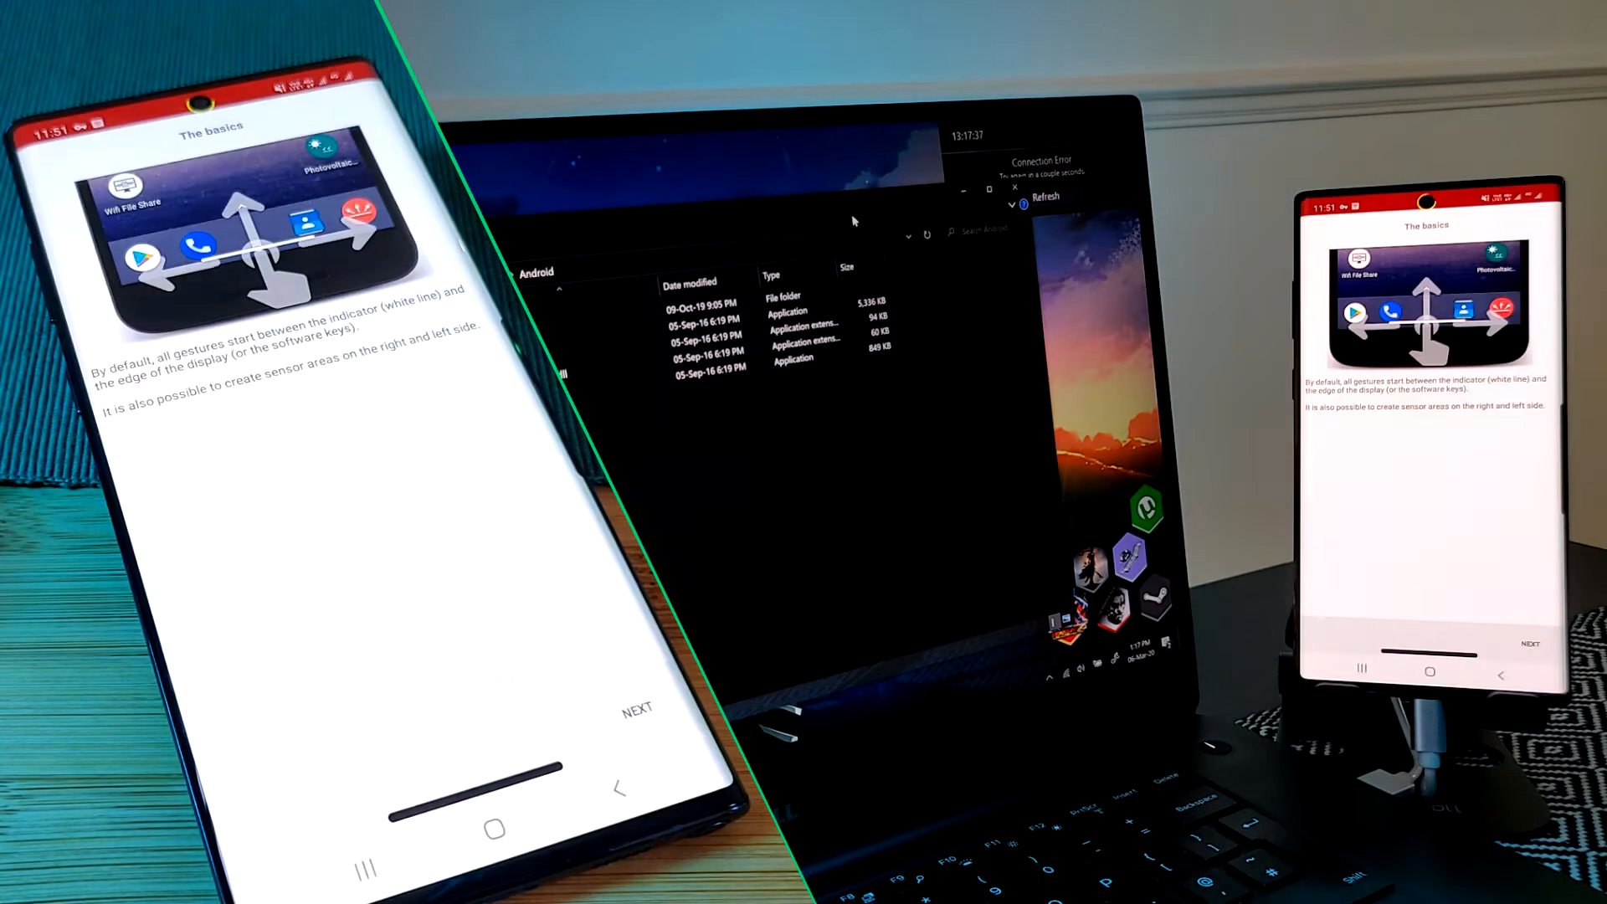
# Step: Activate gesture detection, pick a bar style, skip the root step and finish setup on the overview
pyautogui.click(636, 710)
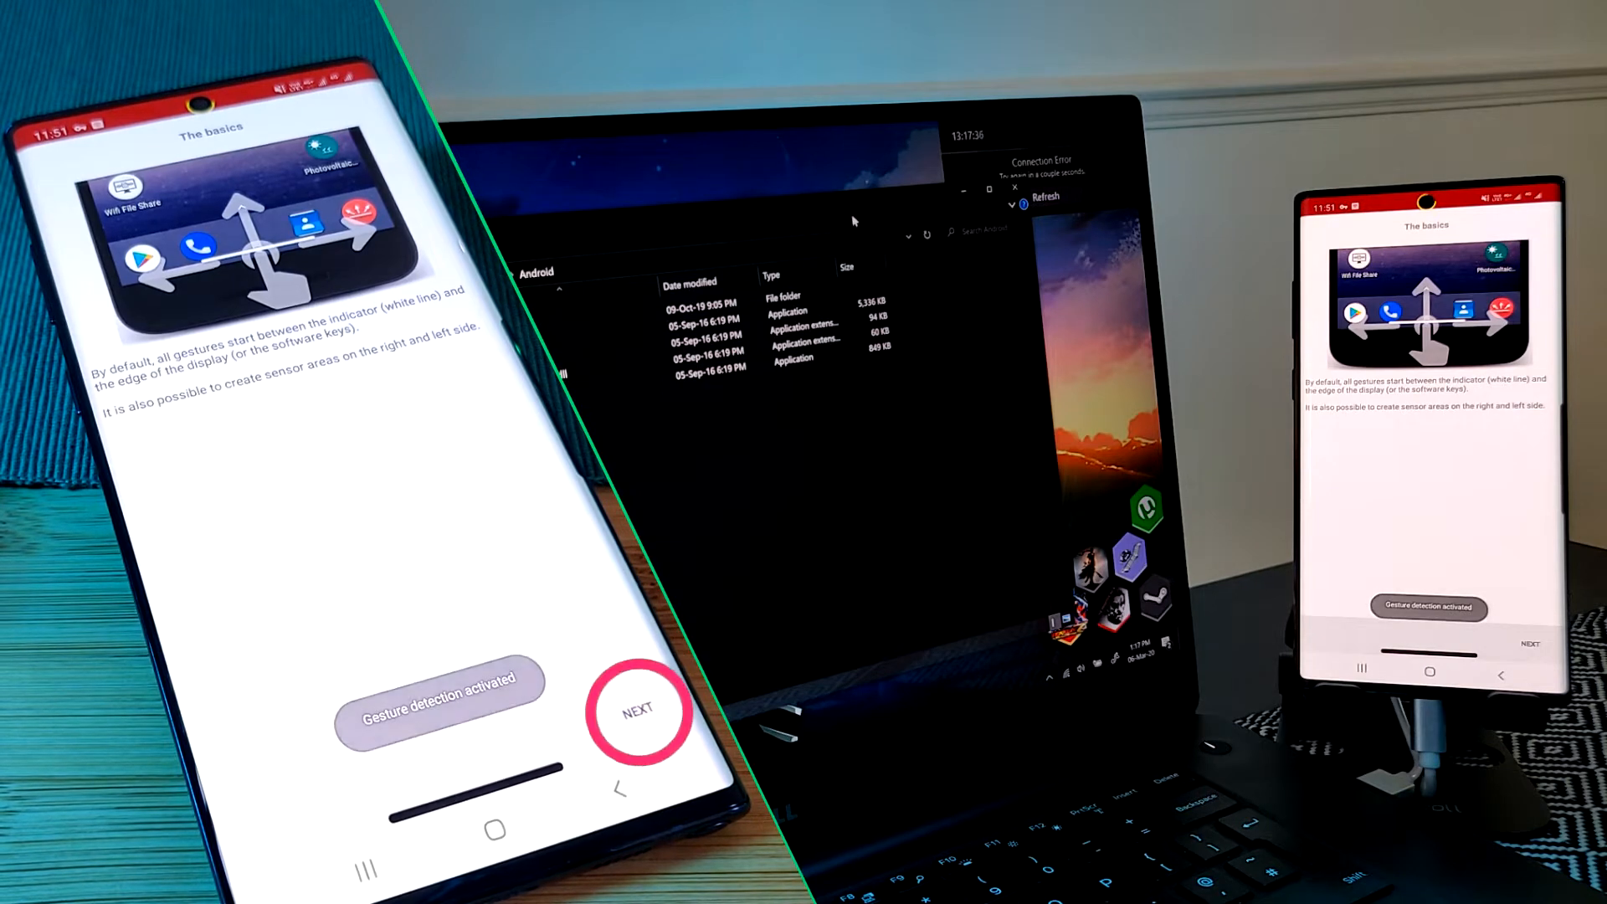
pyautogui.click(638, 710)
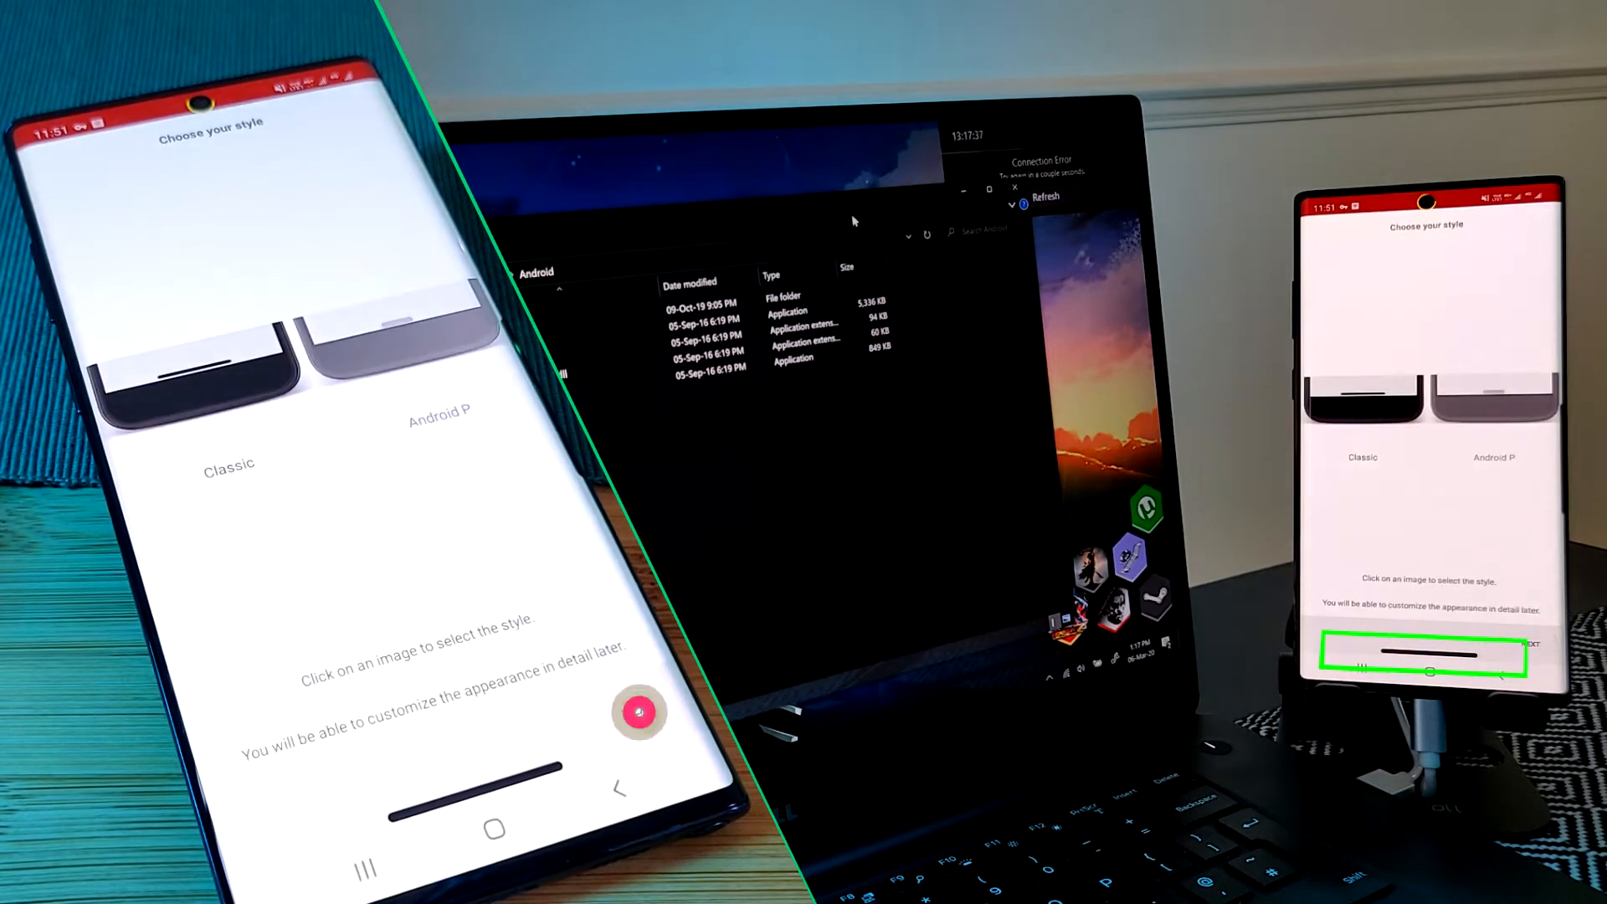
pyautogui.click(637, 712)
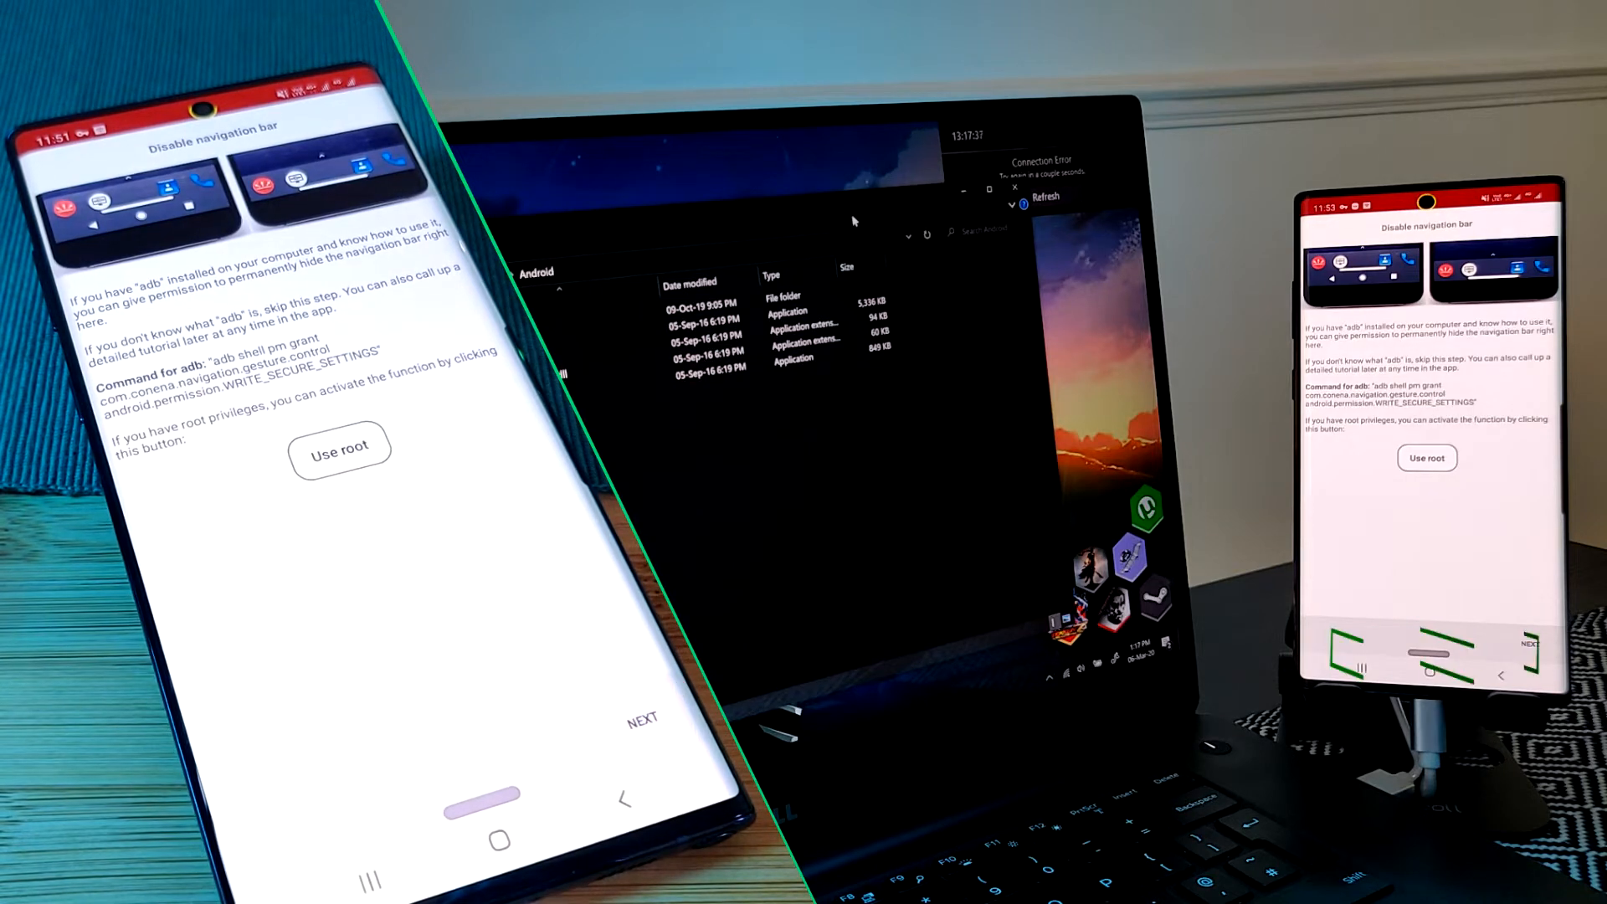
pyautogui.click(641, 718)
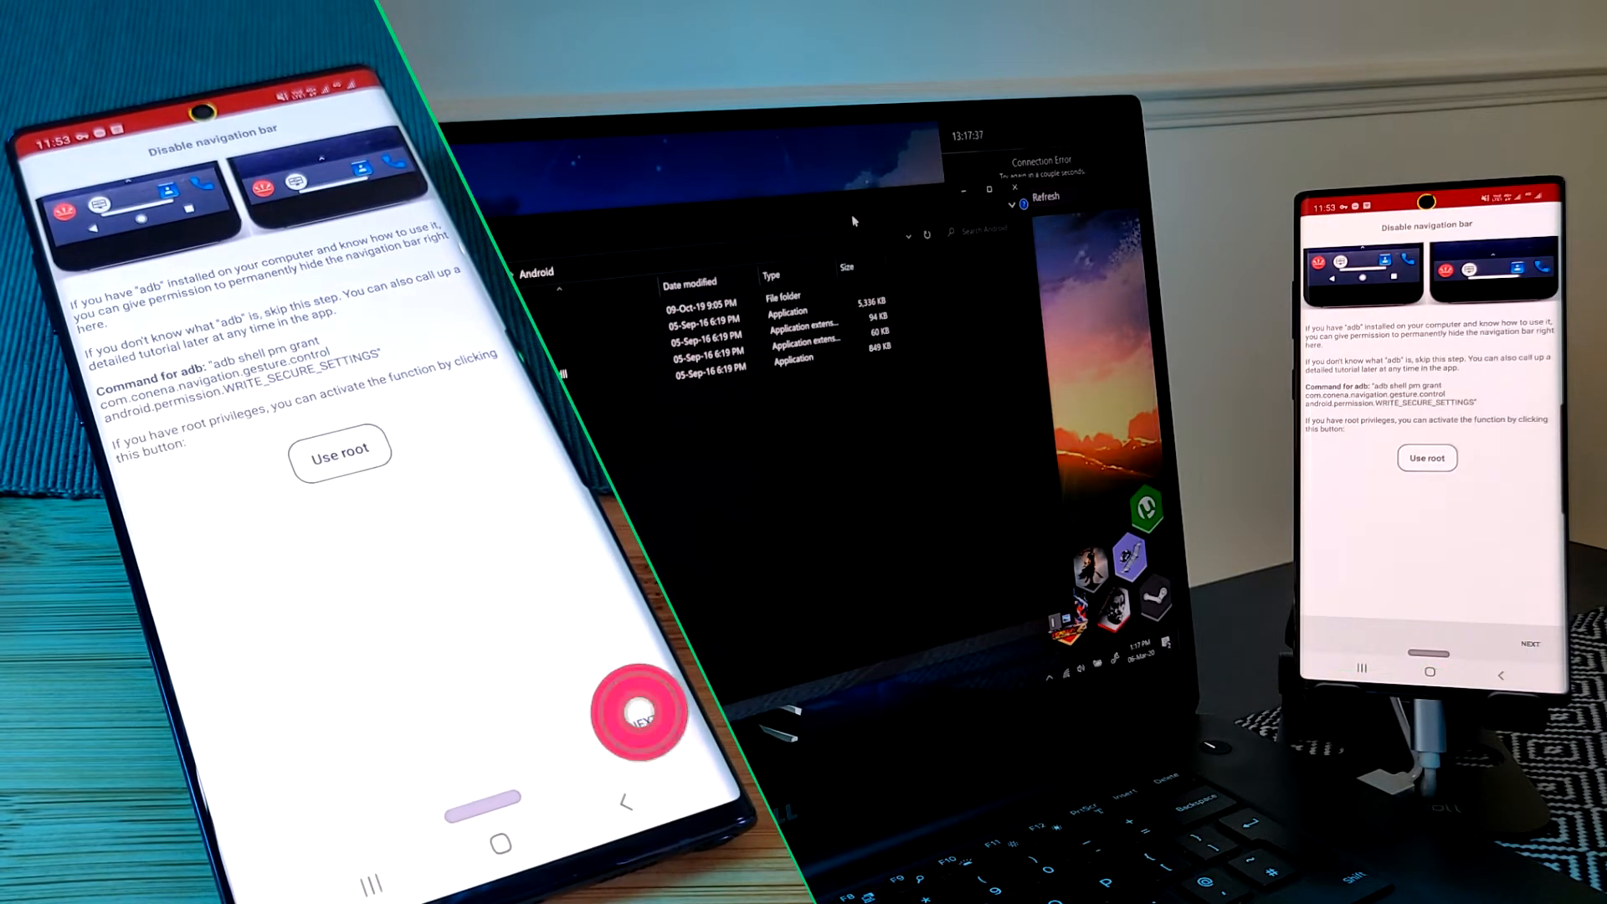
pyautogui.click(642, 714)
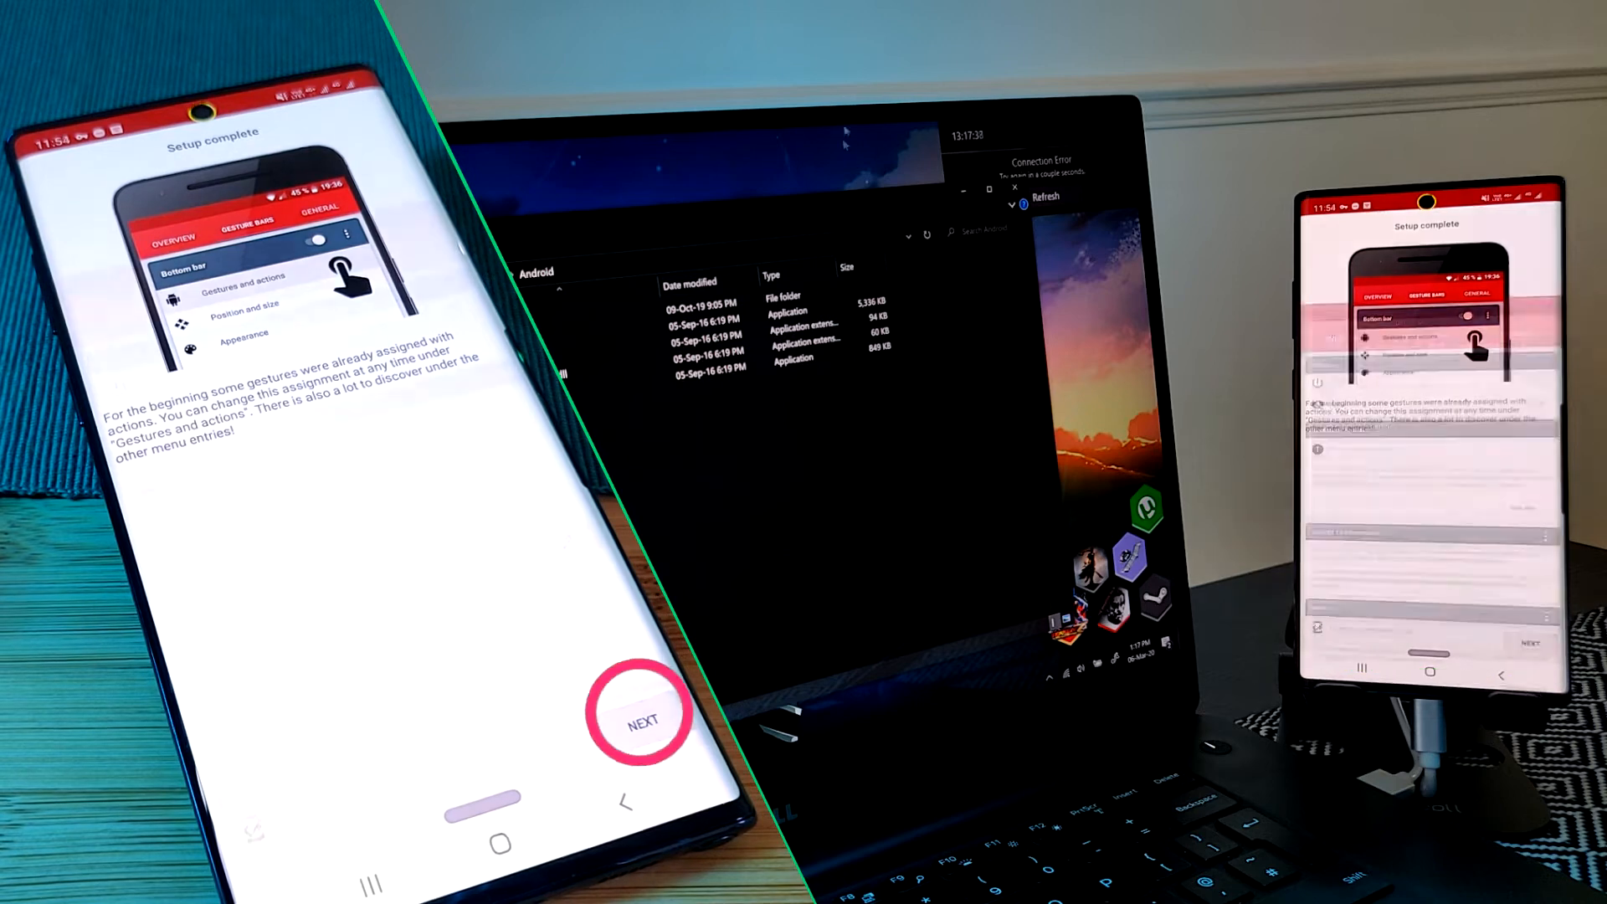
pyautogui.click(643, 712)
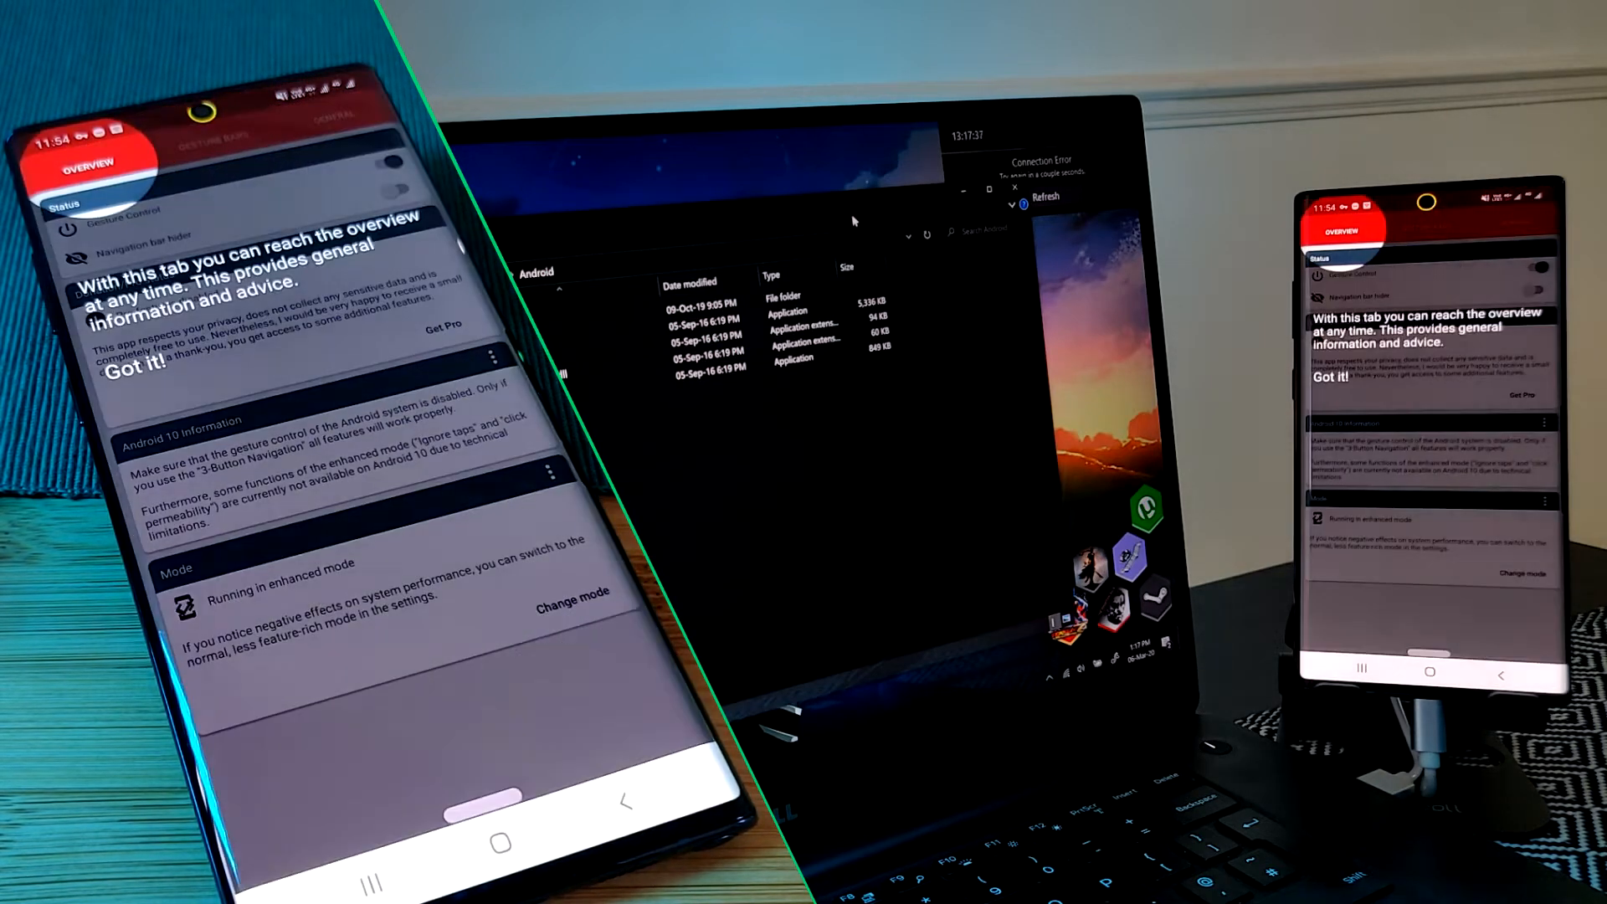
# Step: Show the no-root Navigation bar hider guide with its ADB instructions
pyautogui.click(398, 190)
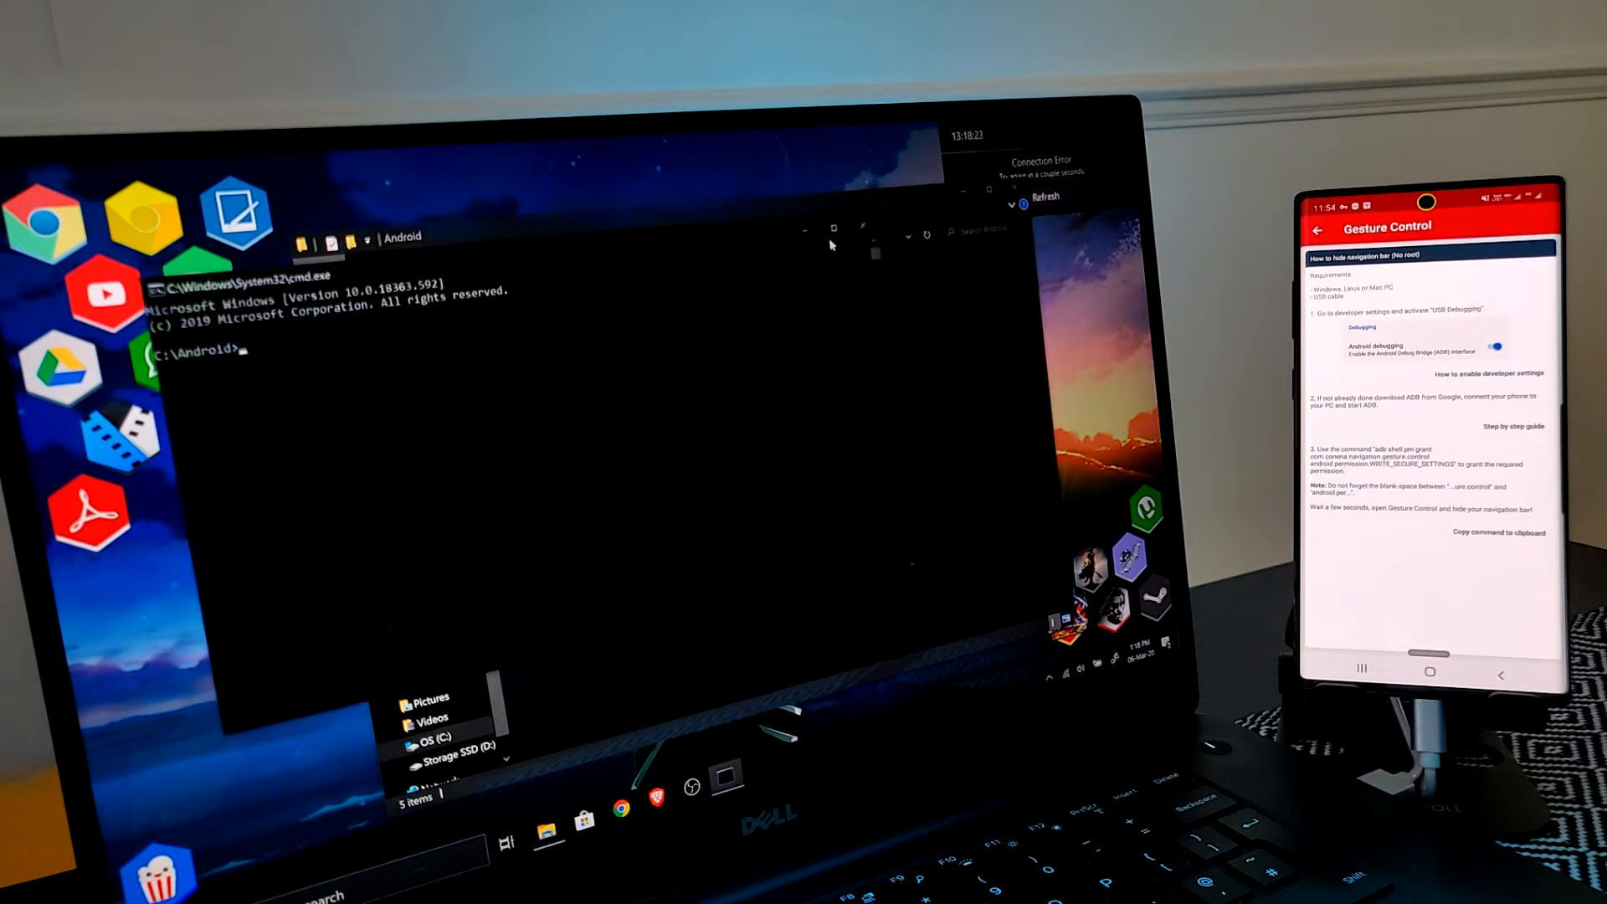
# Step: Run 'adb devices' to confirm the phone is attached
pyautogui.write('adb')
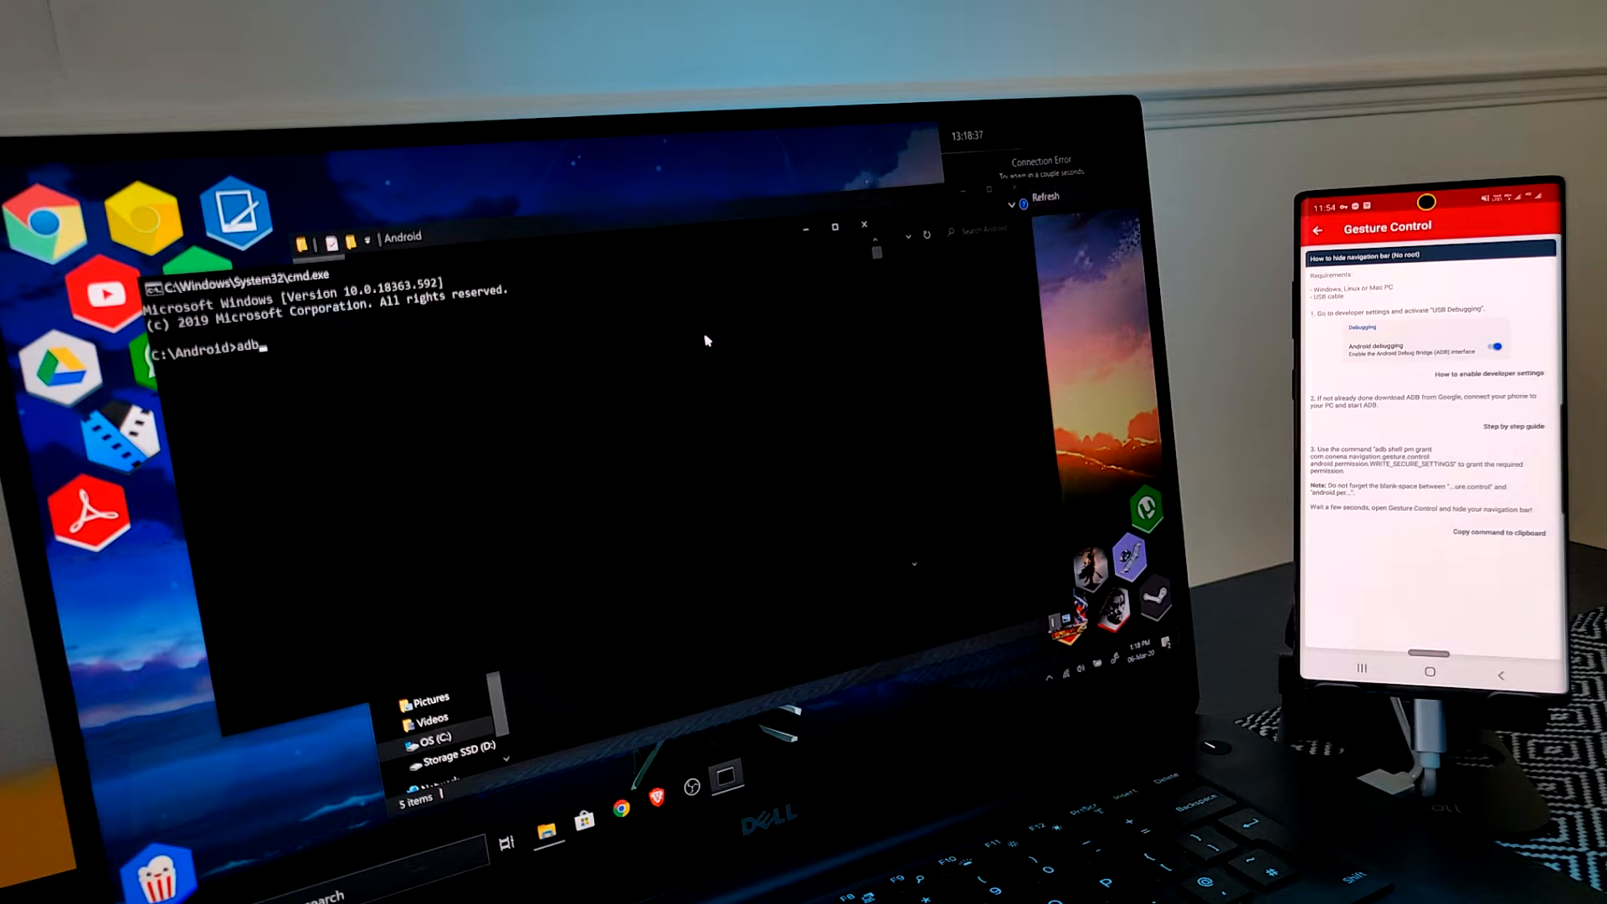
pyautogui.write('devices')
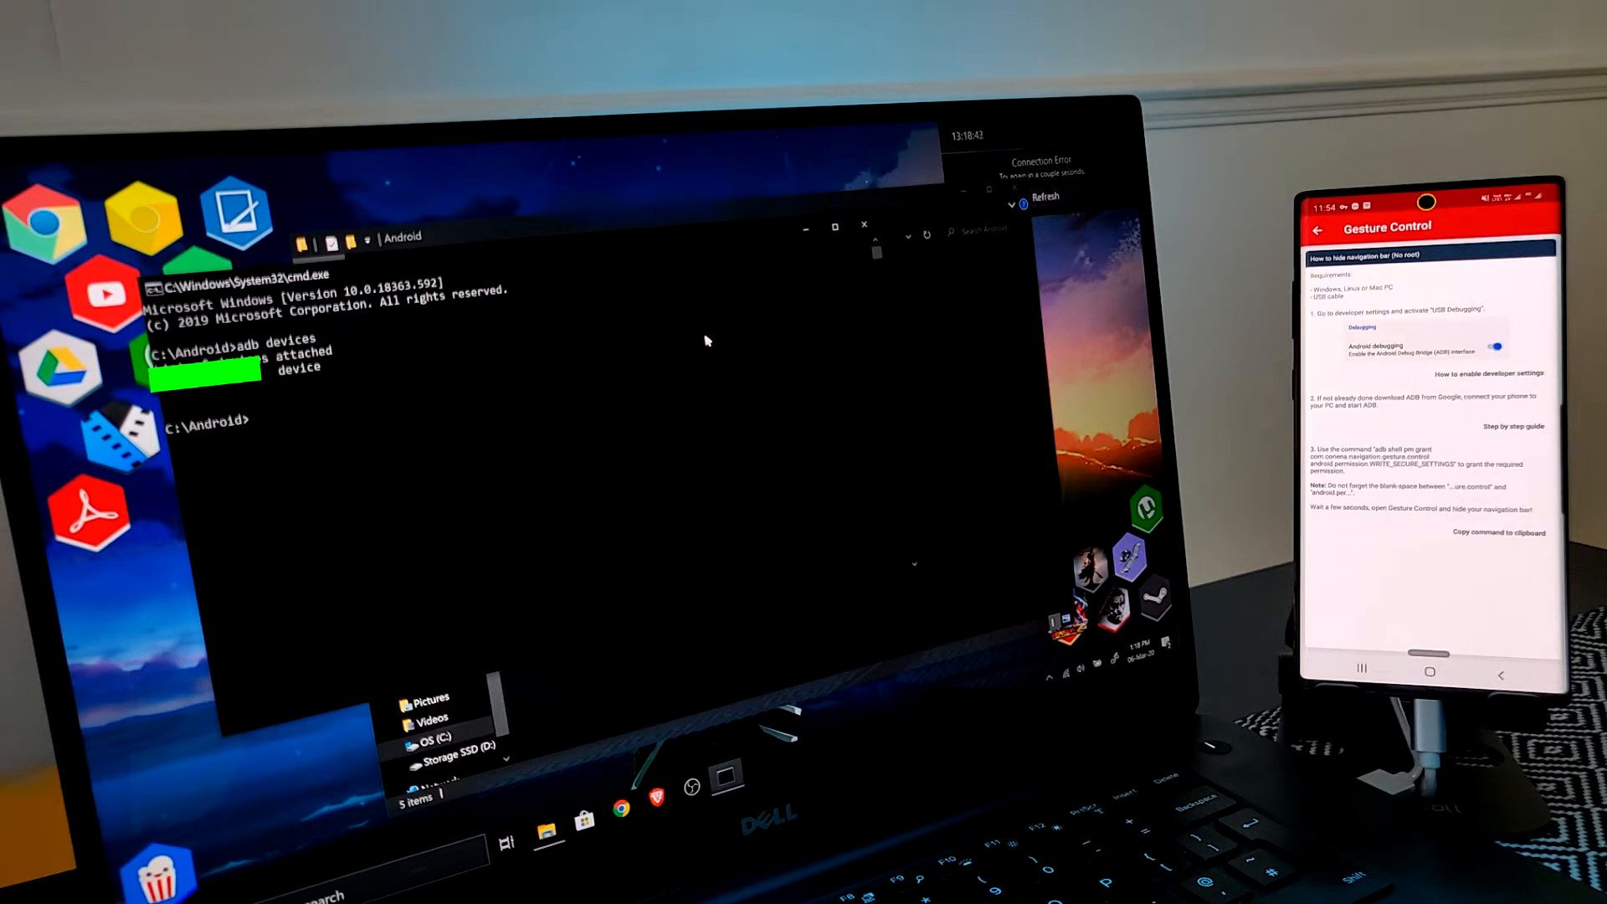
# Step: Grant com.conena.navigation.gesture.control the WRITE_SECURE_SETTINGS permission via adb shell pm grant
pyautogui.write('adb')
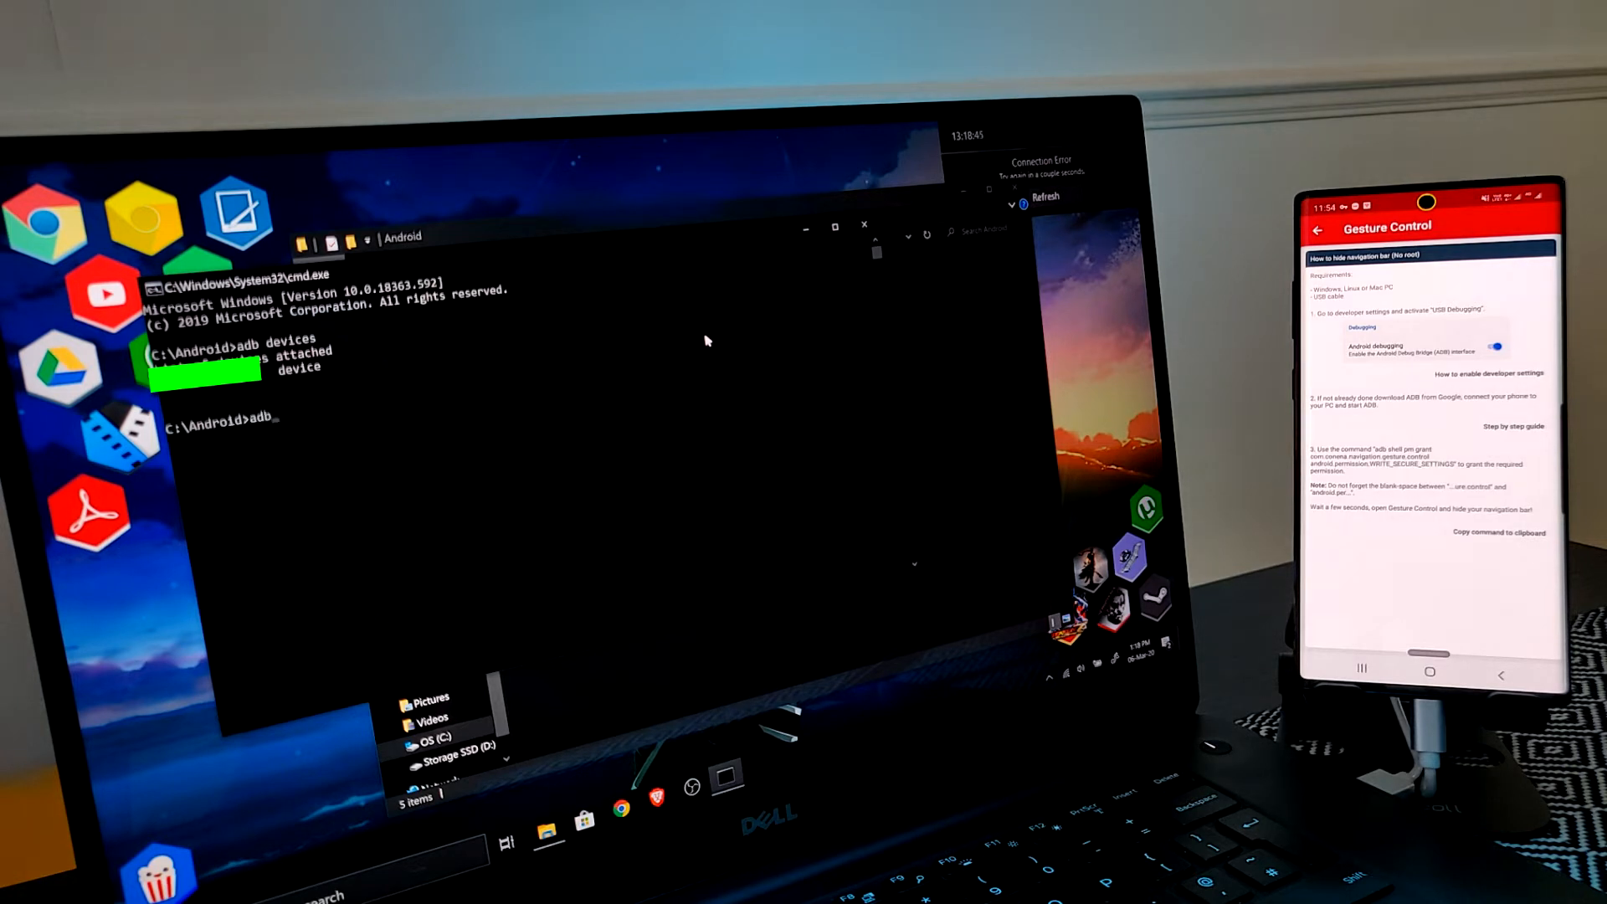
pyautogui.write('shell pm grant com')
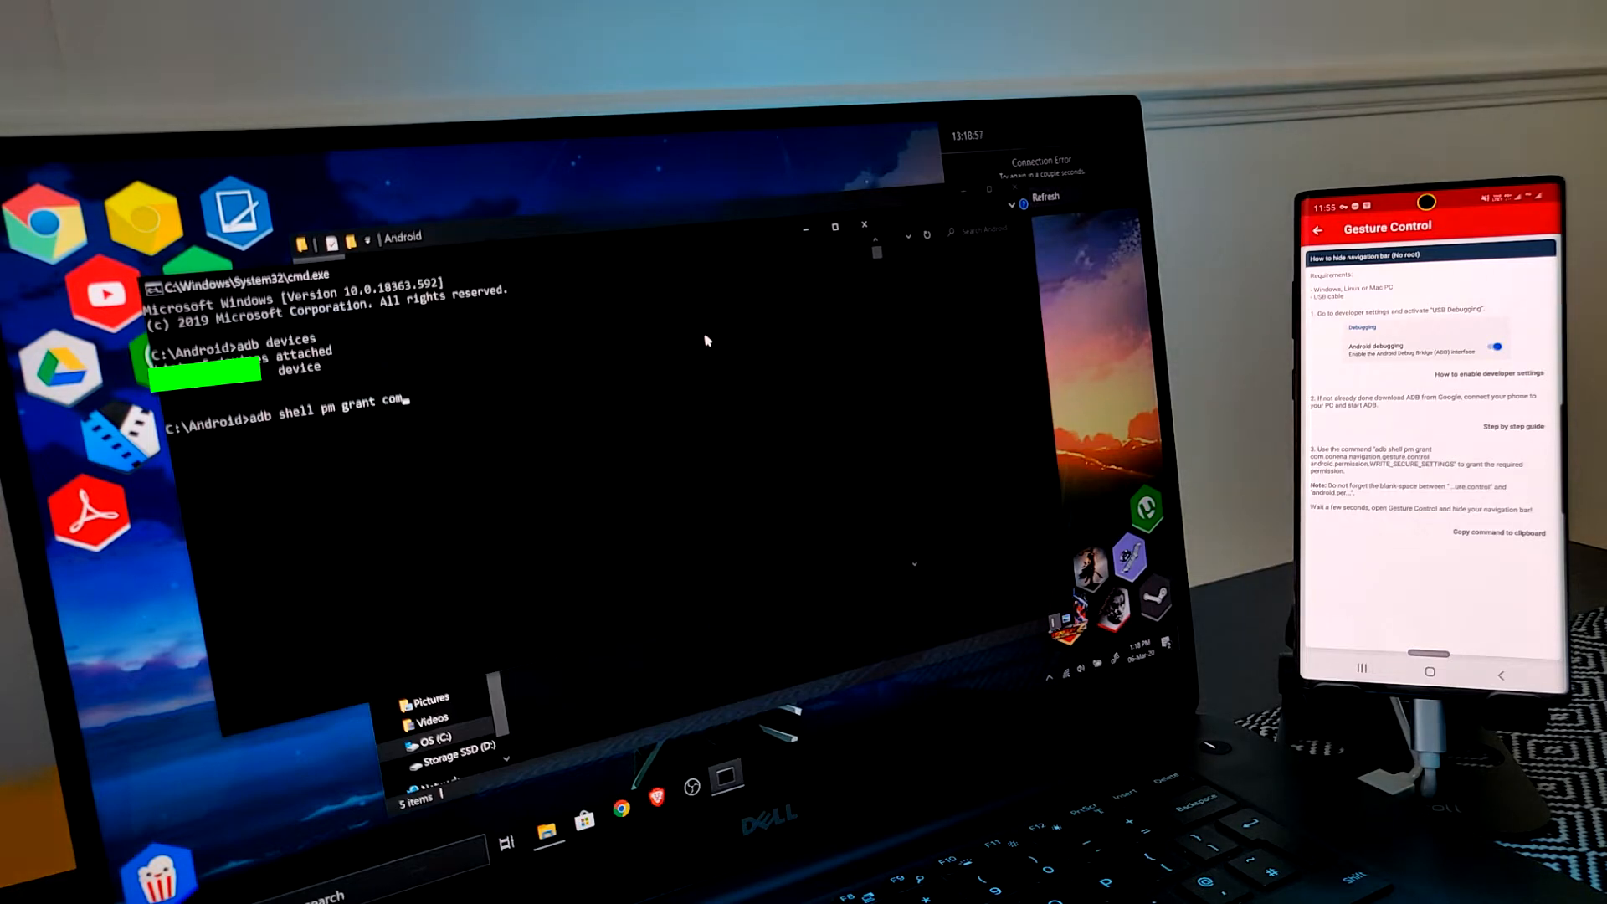
pyautogui.write('navigation.gesture.control android.permission.WRITE_SECURE')
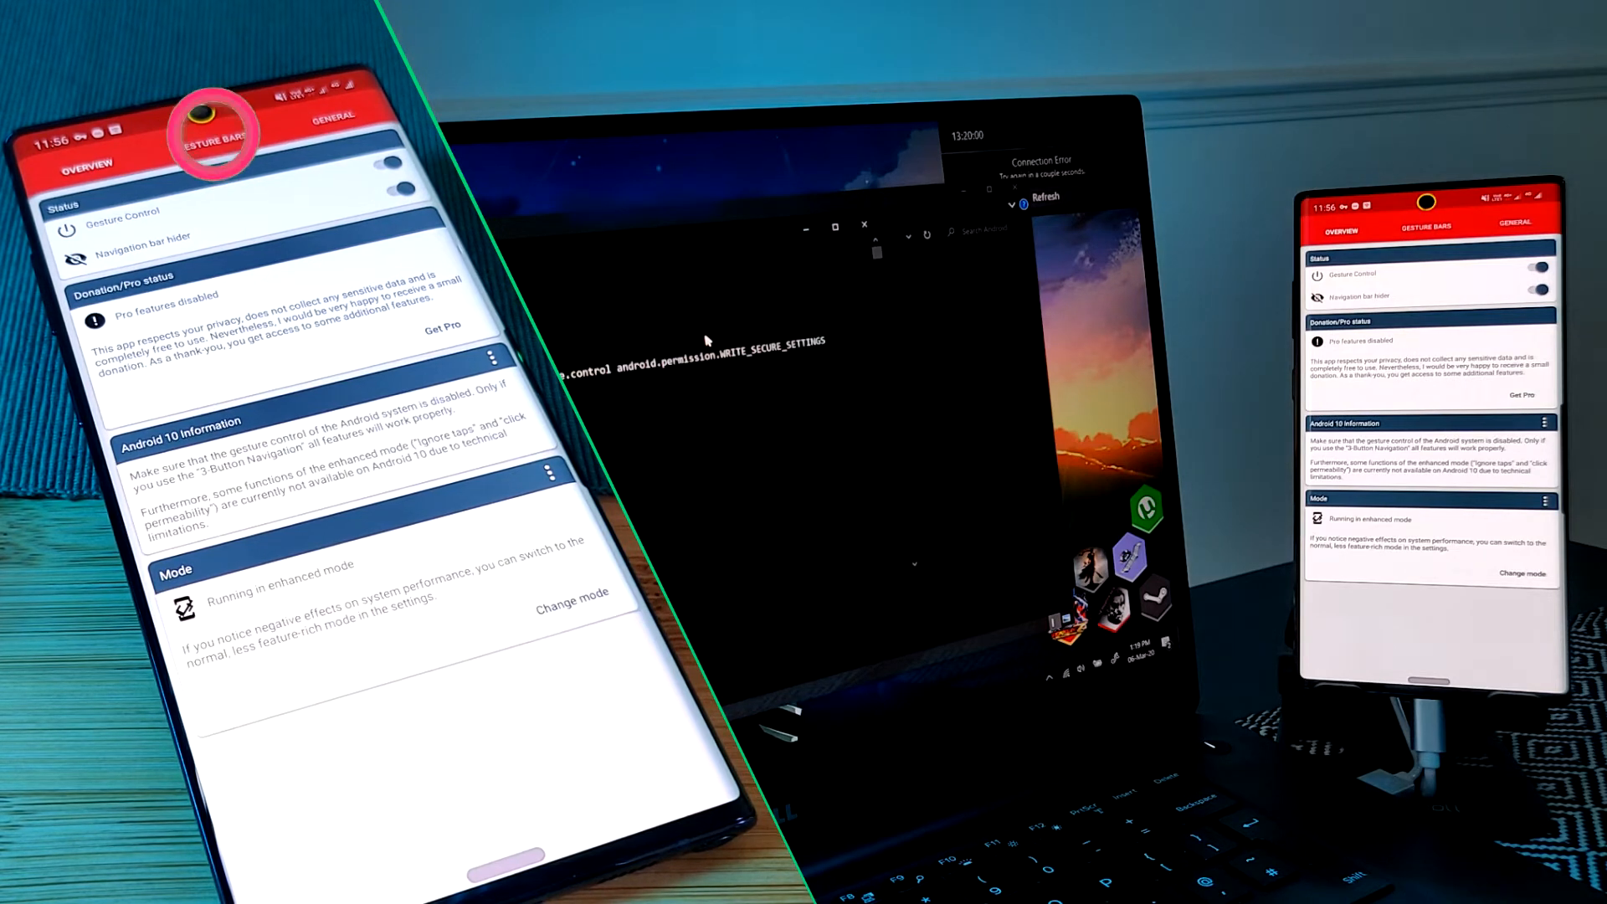
# Step: Raise the bottom bar's sensor area height from 16 to 24 in Position and size
pyautogui.click(211, 139)
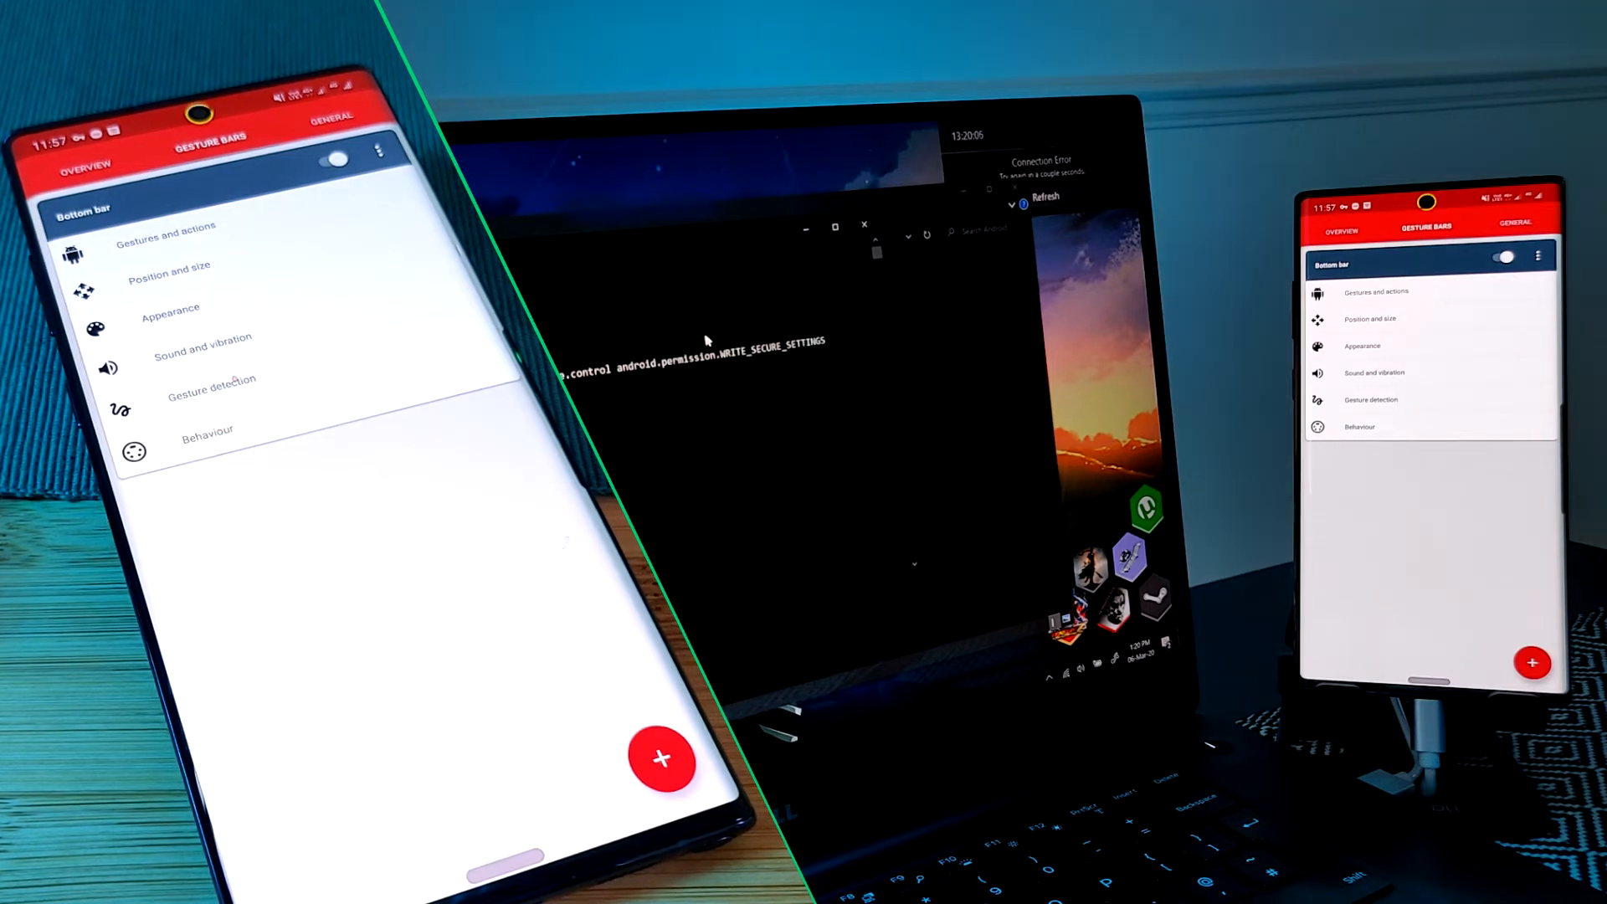
pyautogui.click(211, 380)
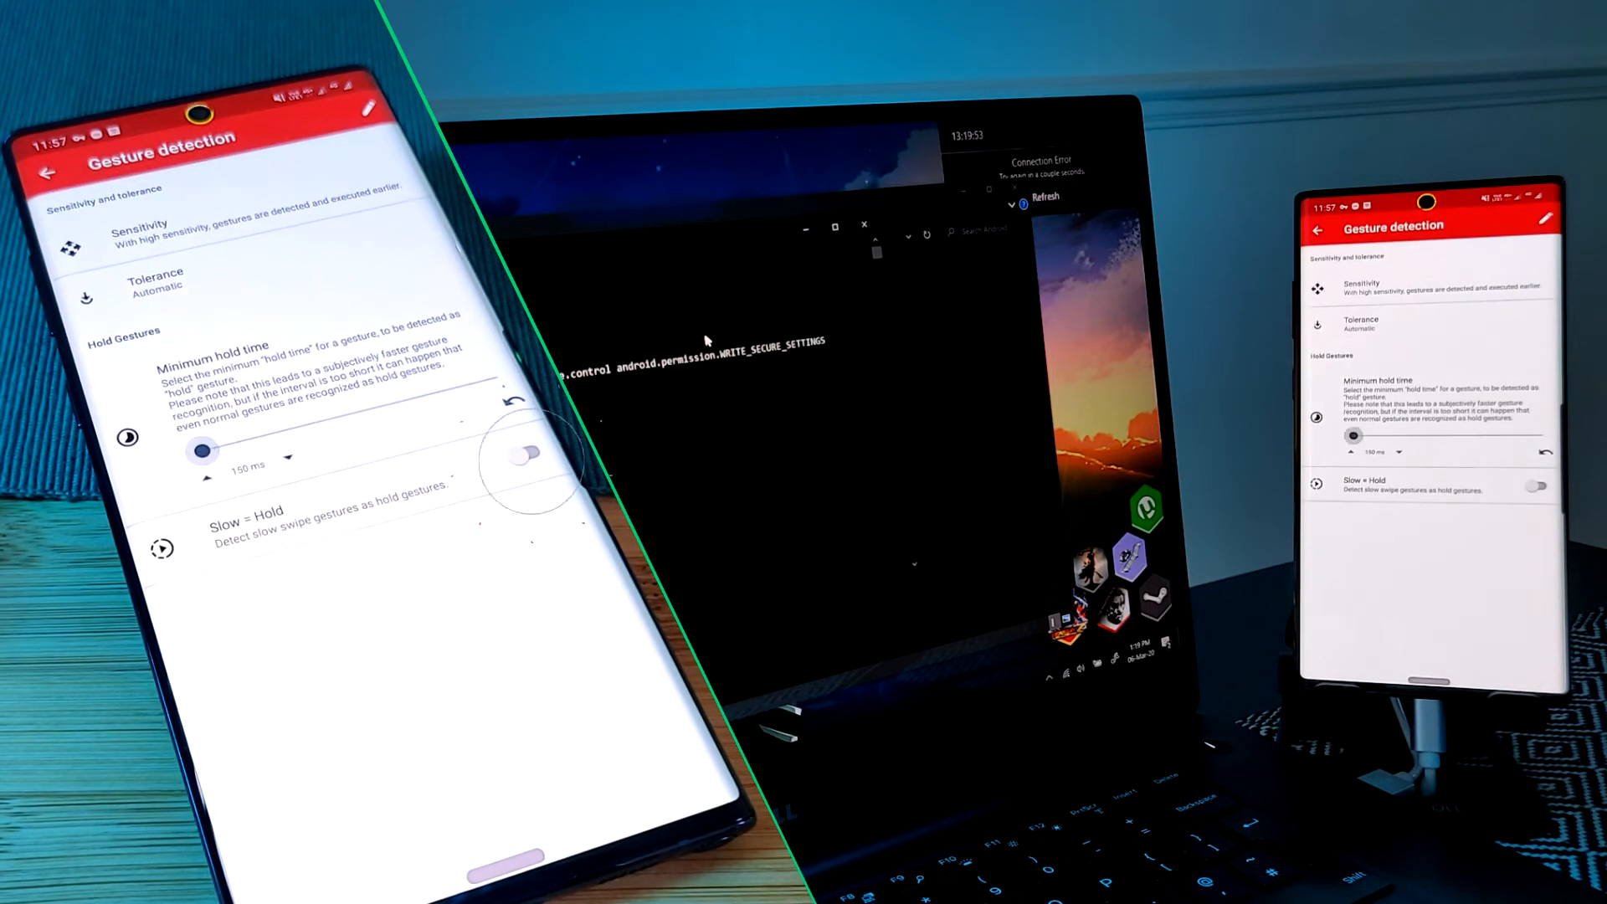
pyautogui.click(530, 463)
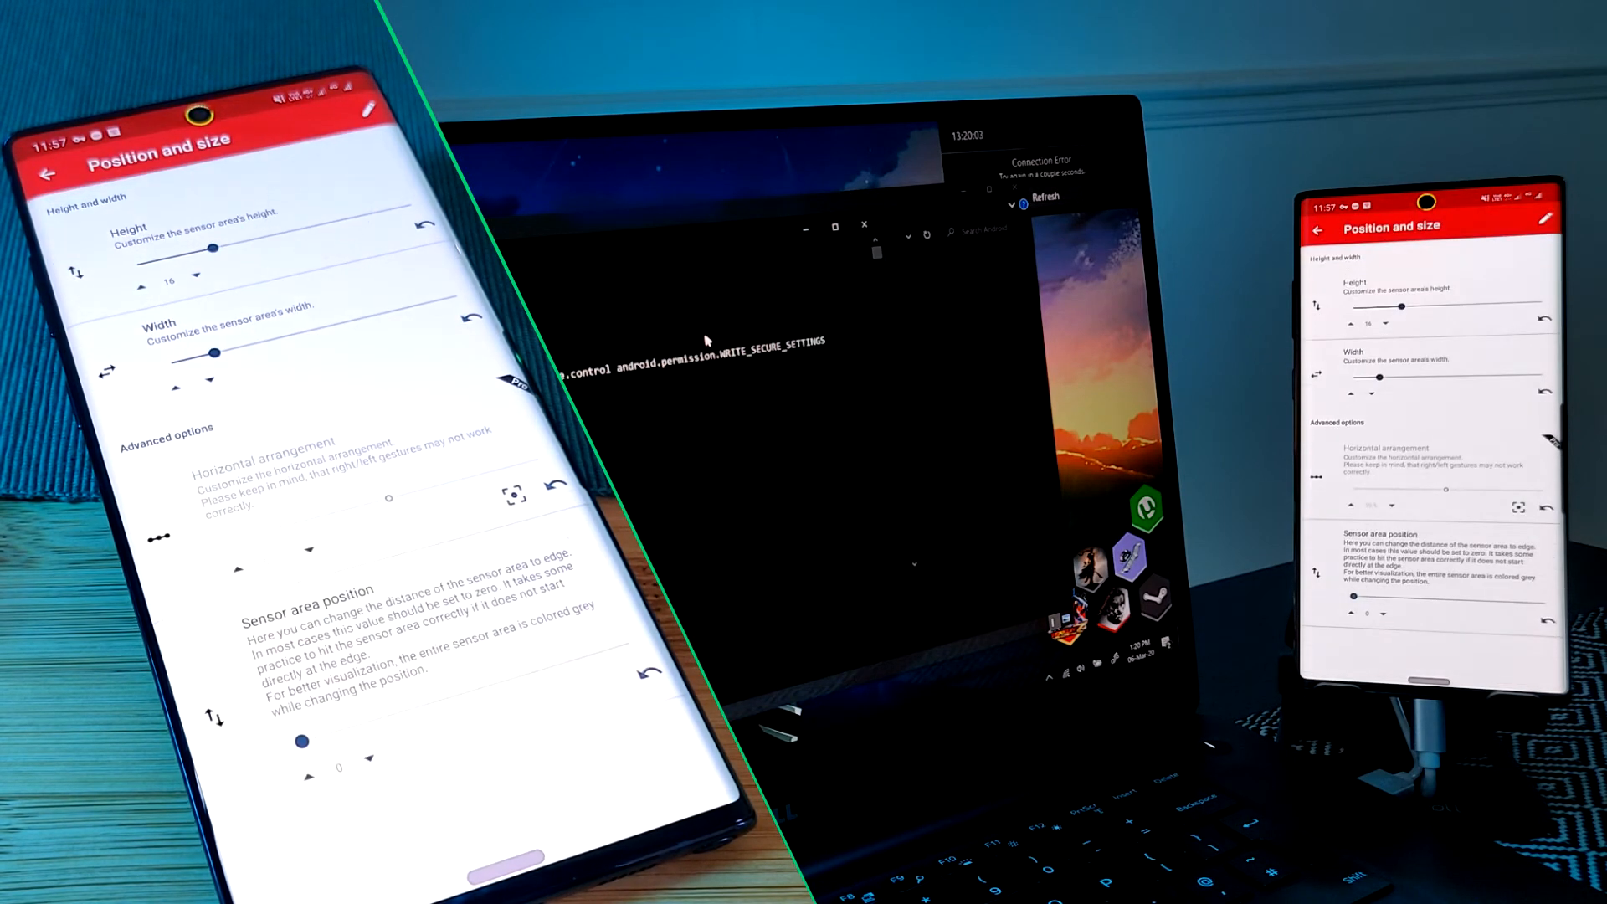
pyautogui.moveTo(212, 249); pyautogui.dragTo(252, 236)
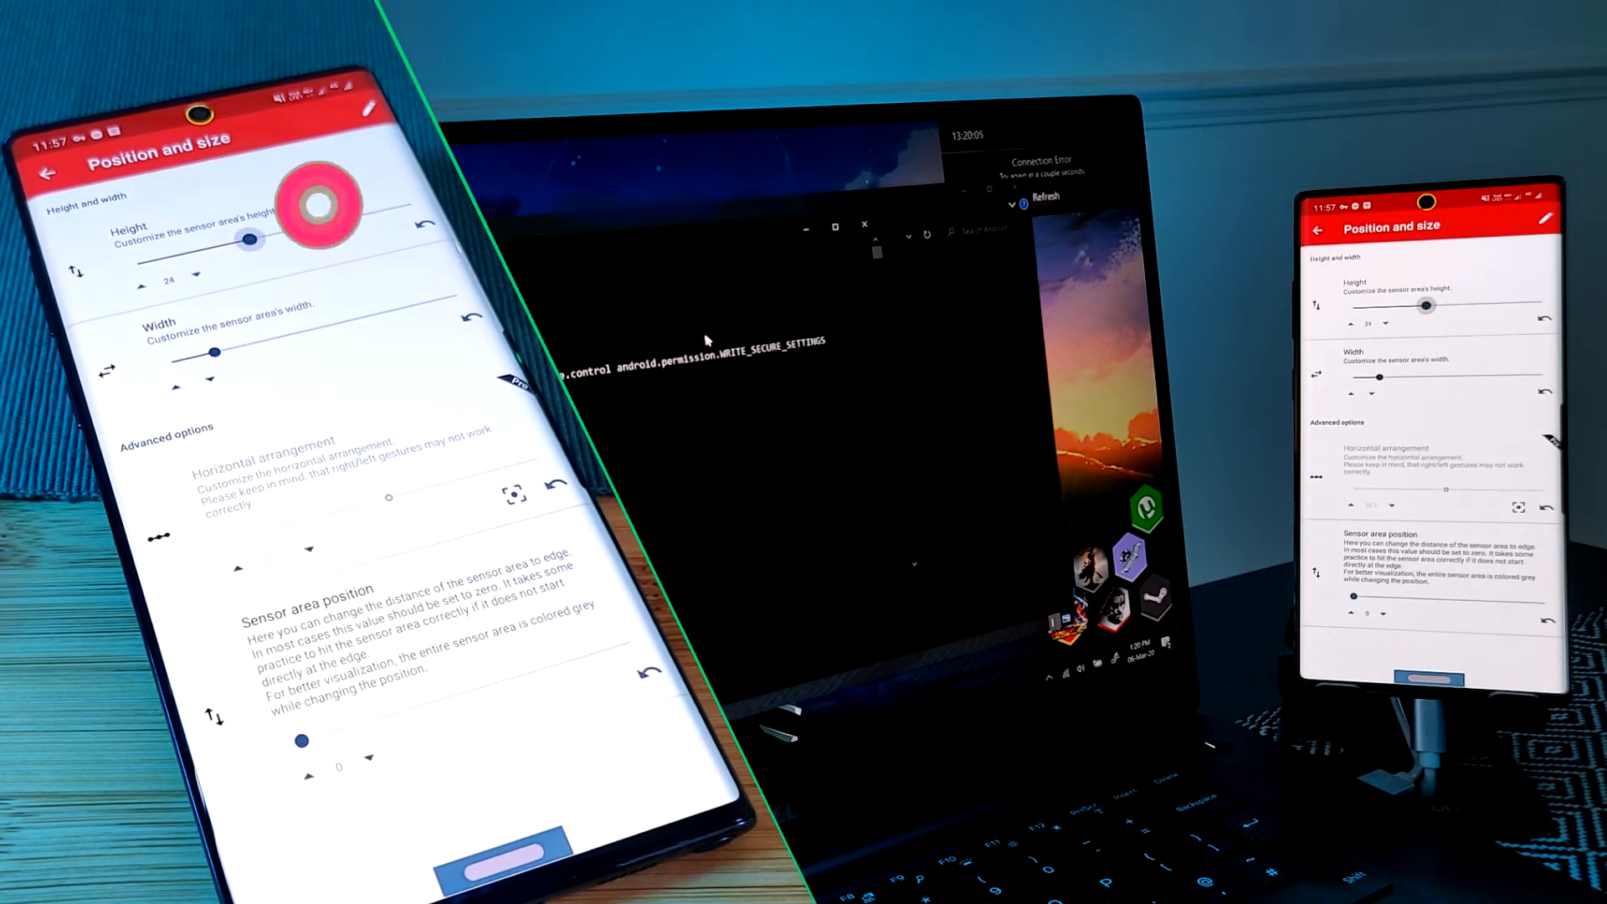
pyautogui.click(49, 173)
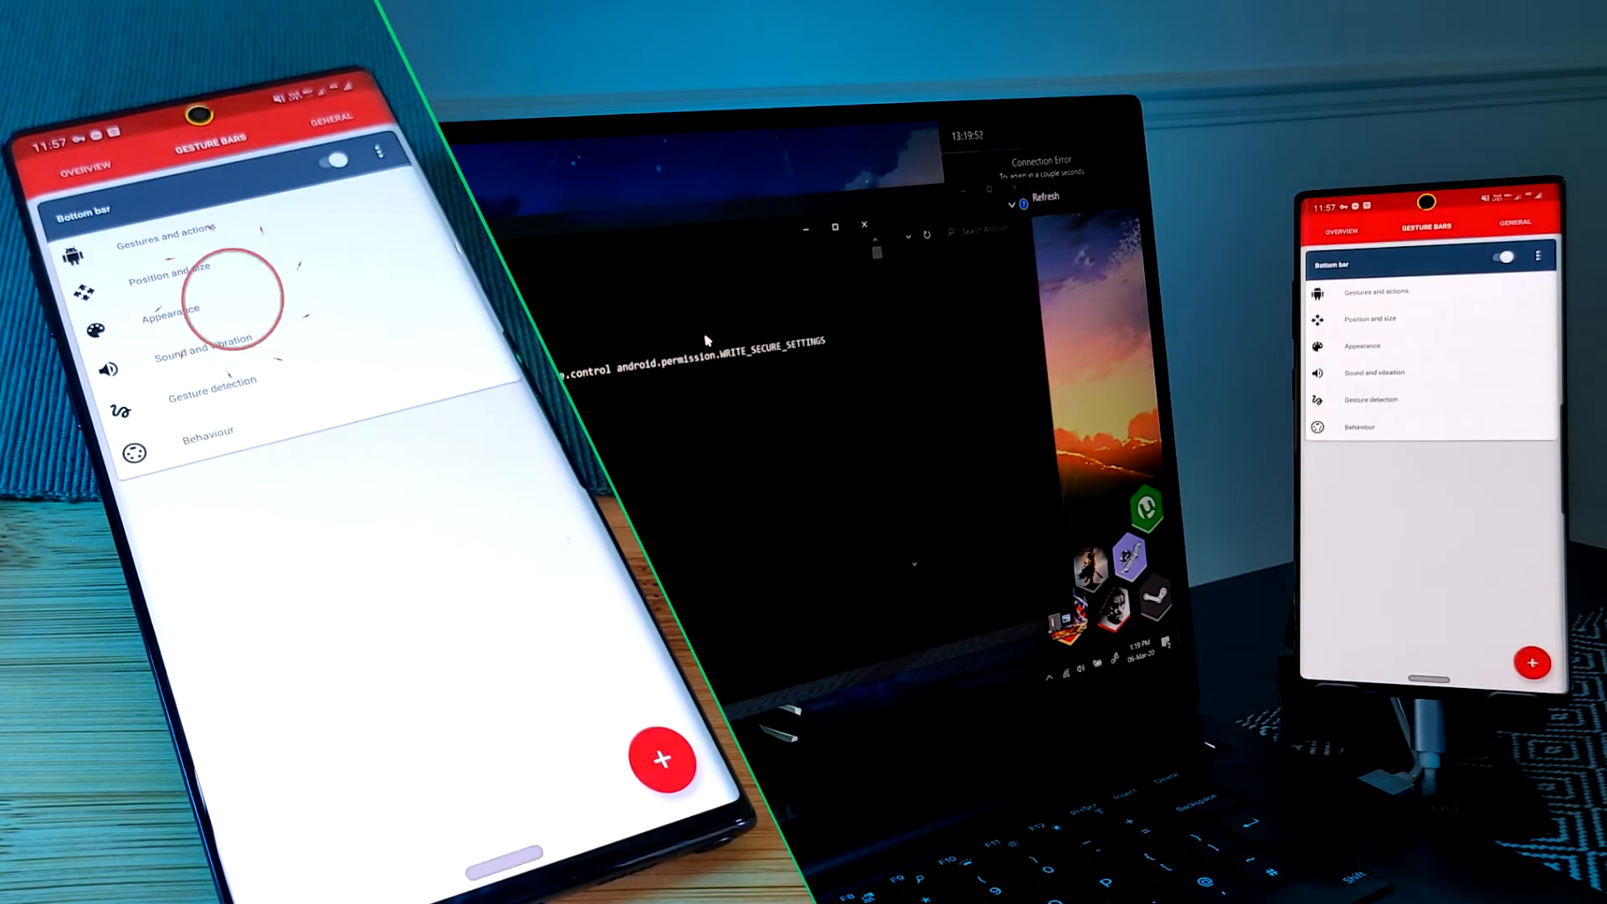
pyautogui.click(233, 298)
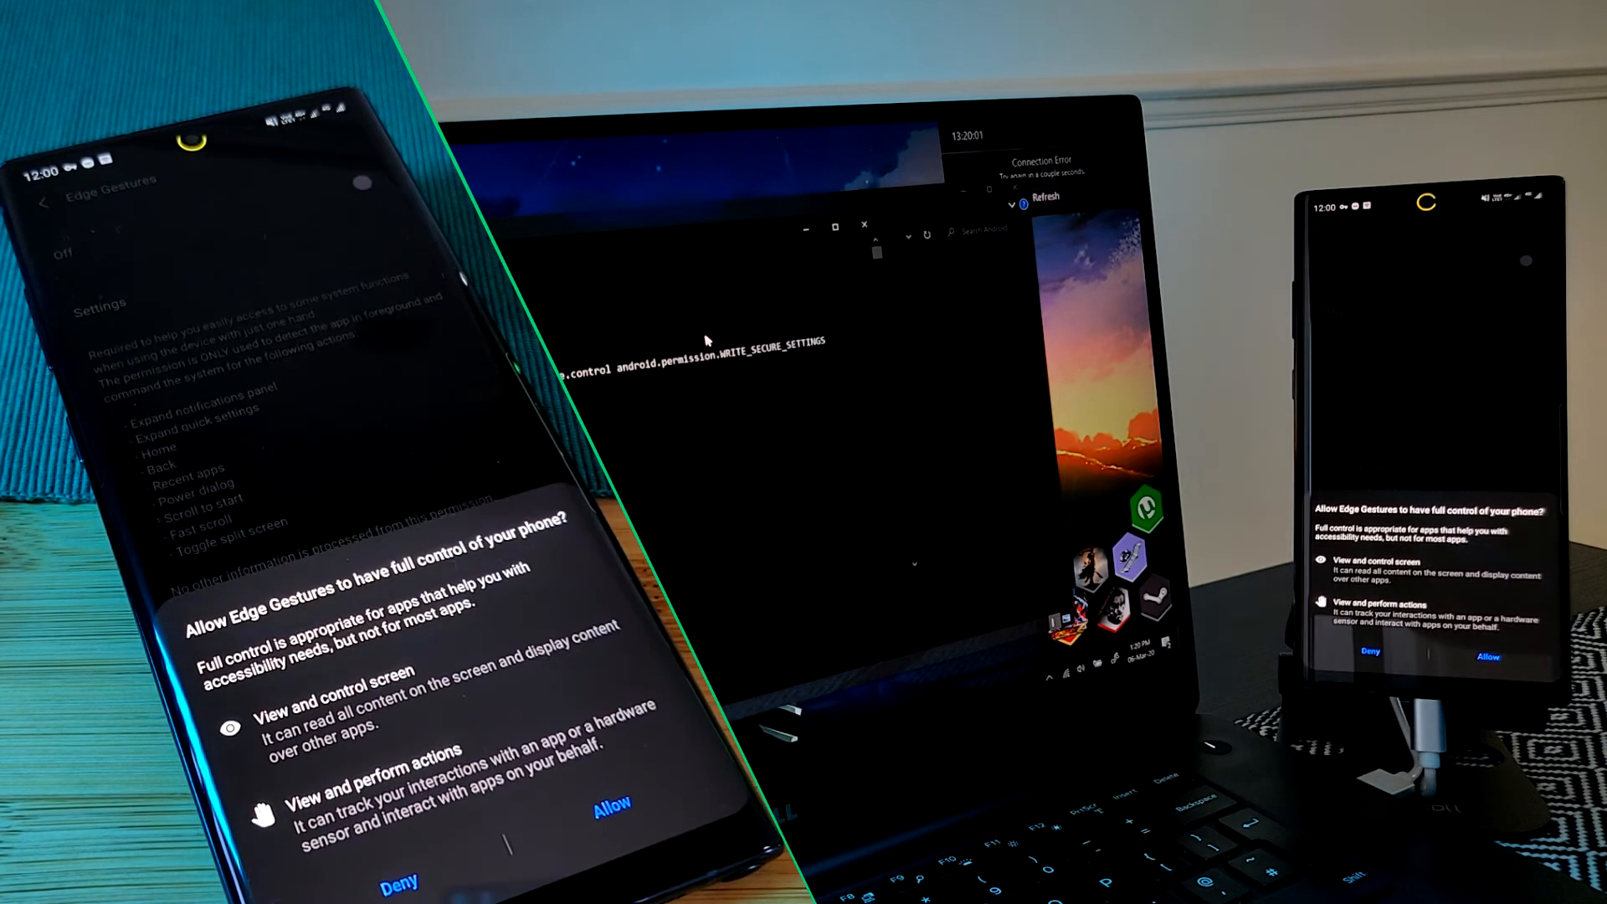
# Step: Allow Edge Gestures full-control accessibility access and dismiss the draw-overlay notice
pyautogui.click(613, 800)
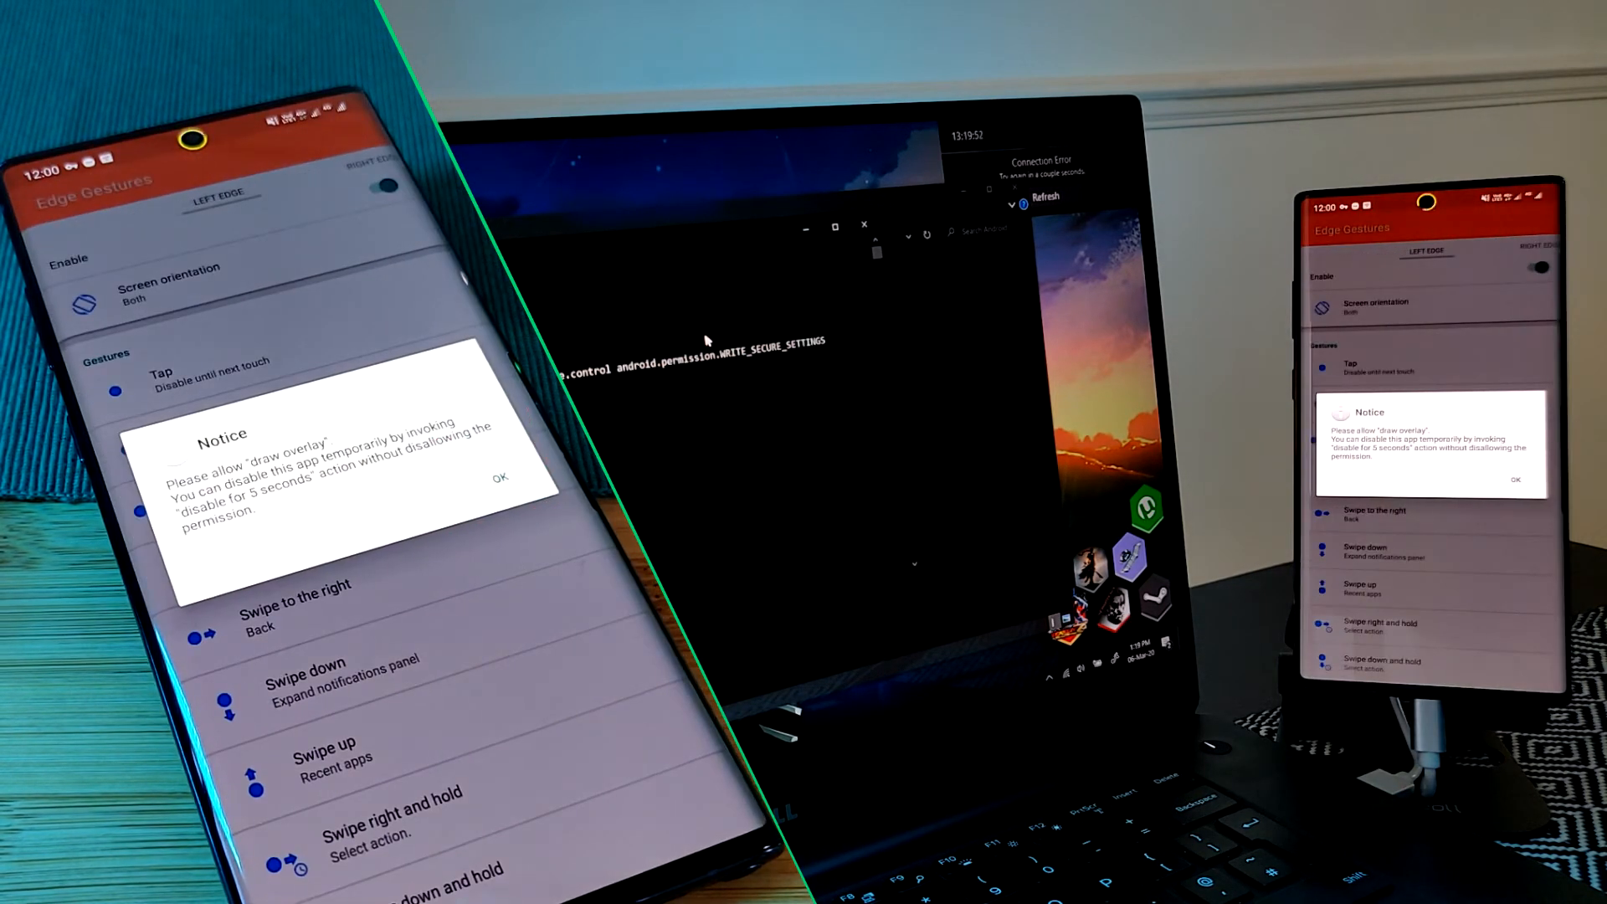
pyautogui.click(501, 477)
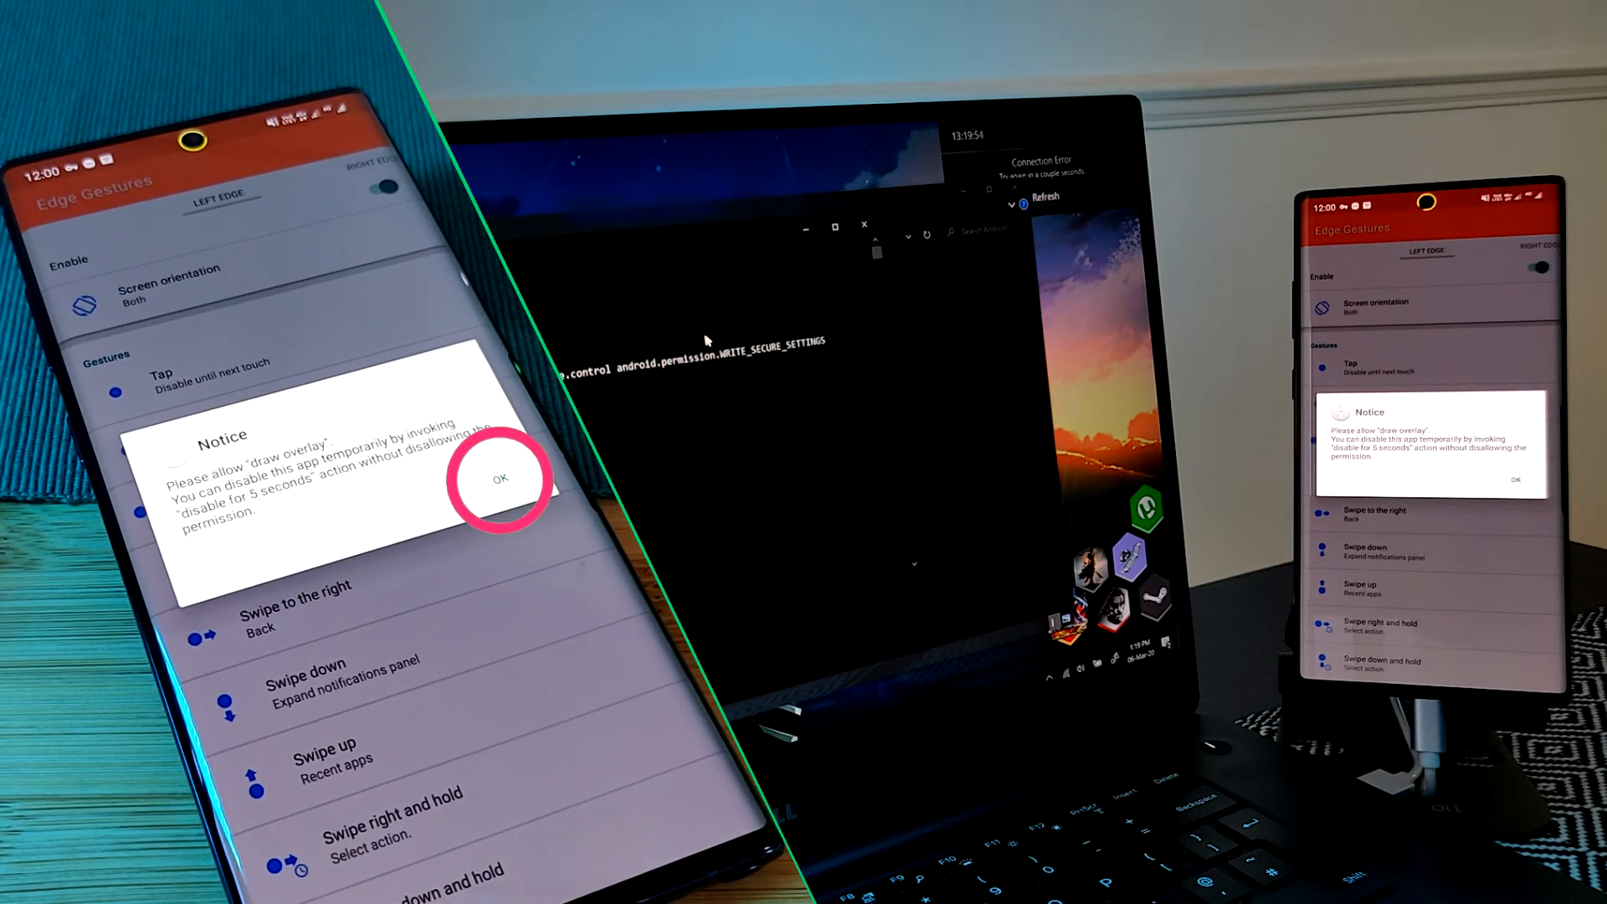
pyautogui.click(499, 479)
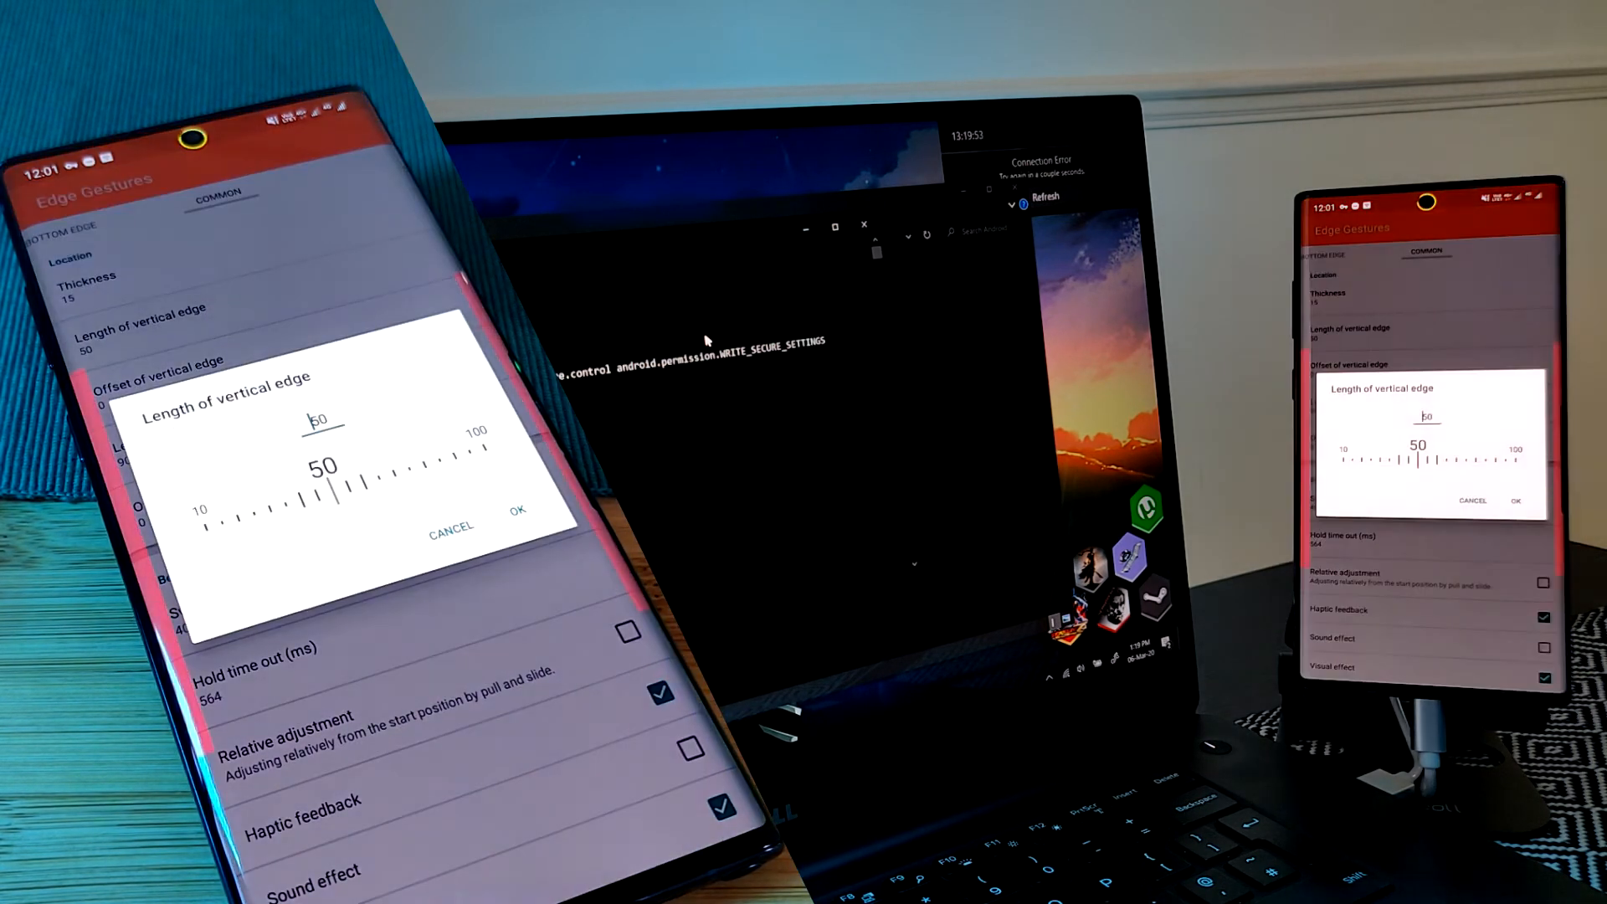
# Step: Set the vertical gesture edge length from 50 to 100
pyautogui.moveTo(338, 477); pyautogui.dragTo(482, 455)
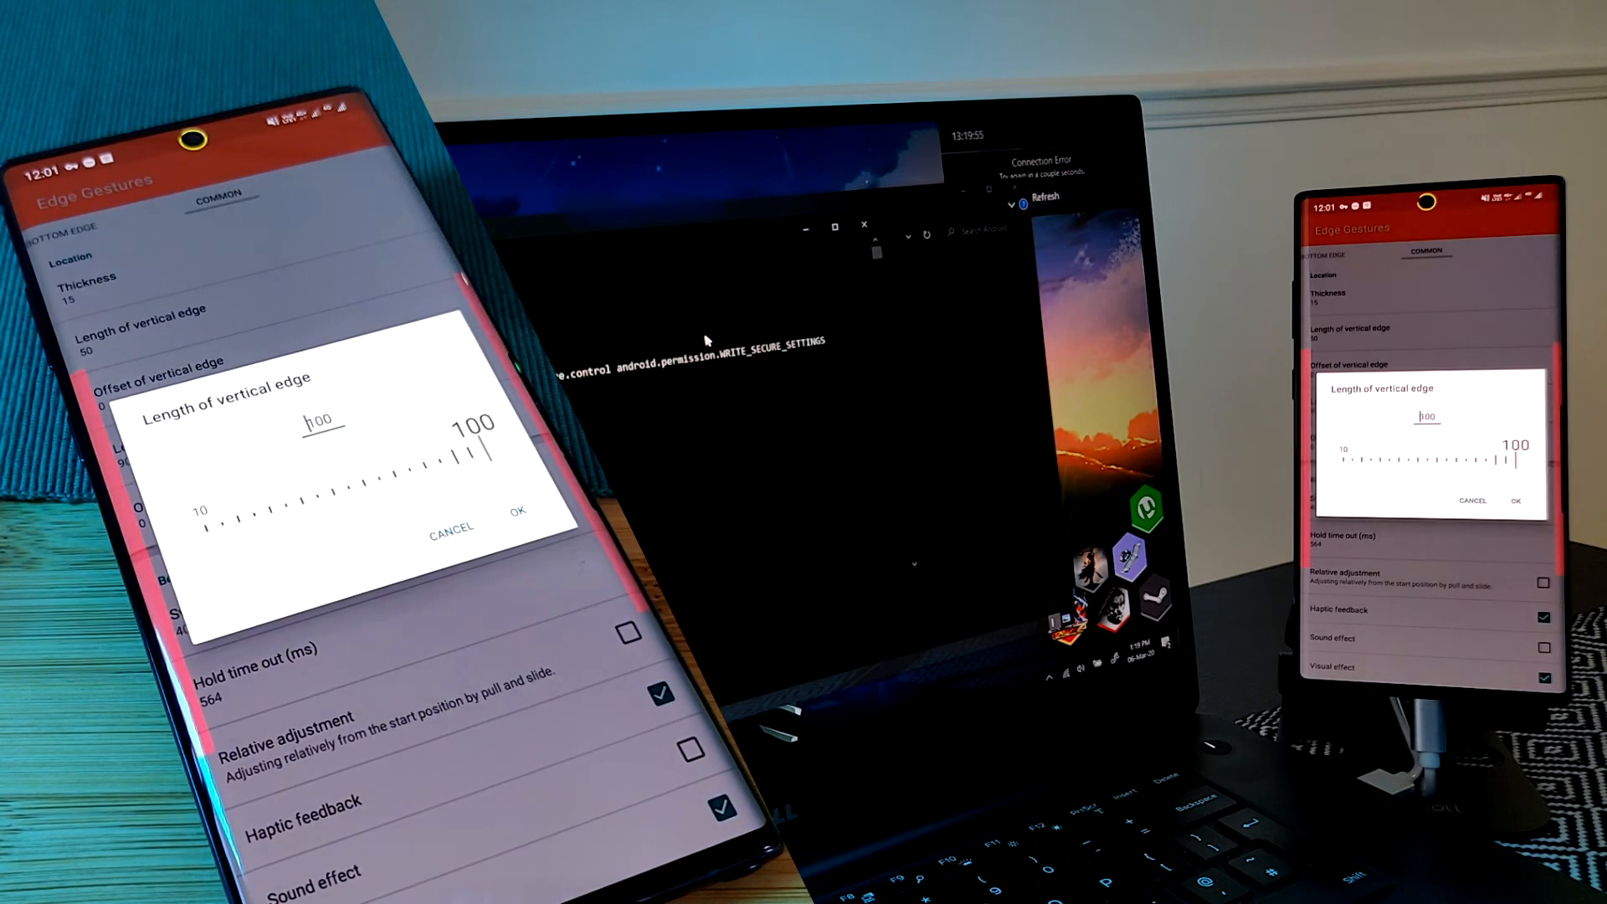
pyautogui.click(517, 510)
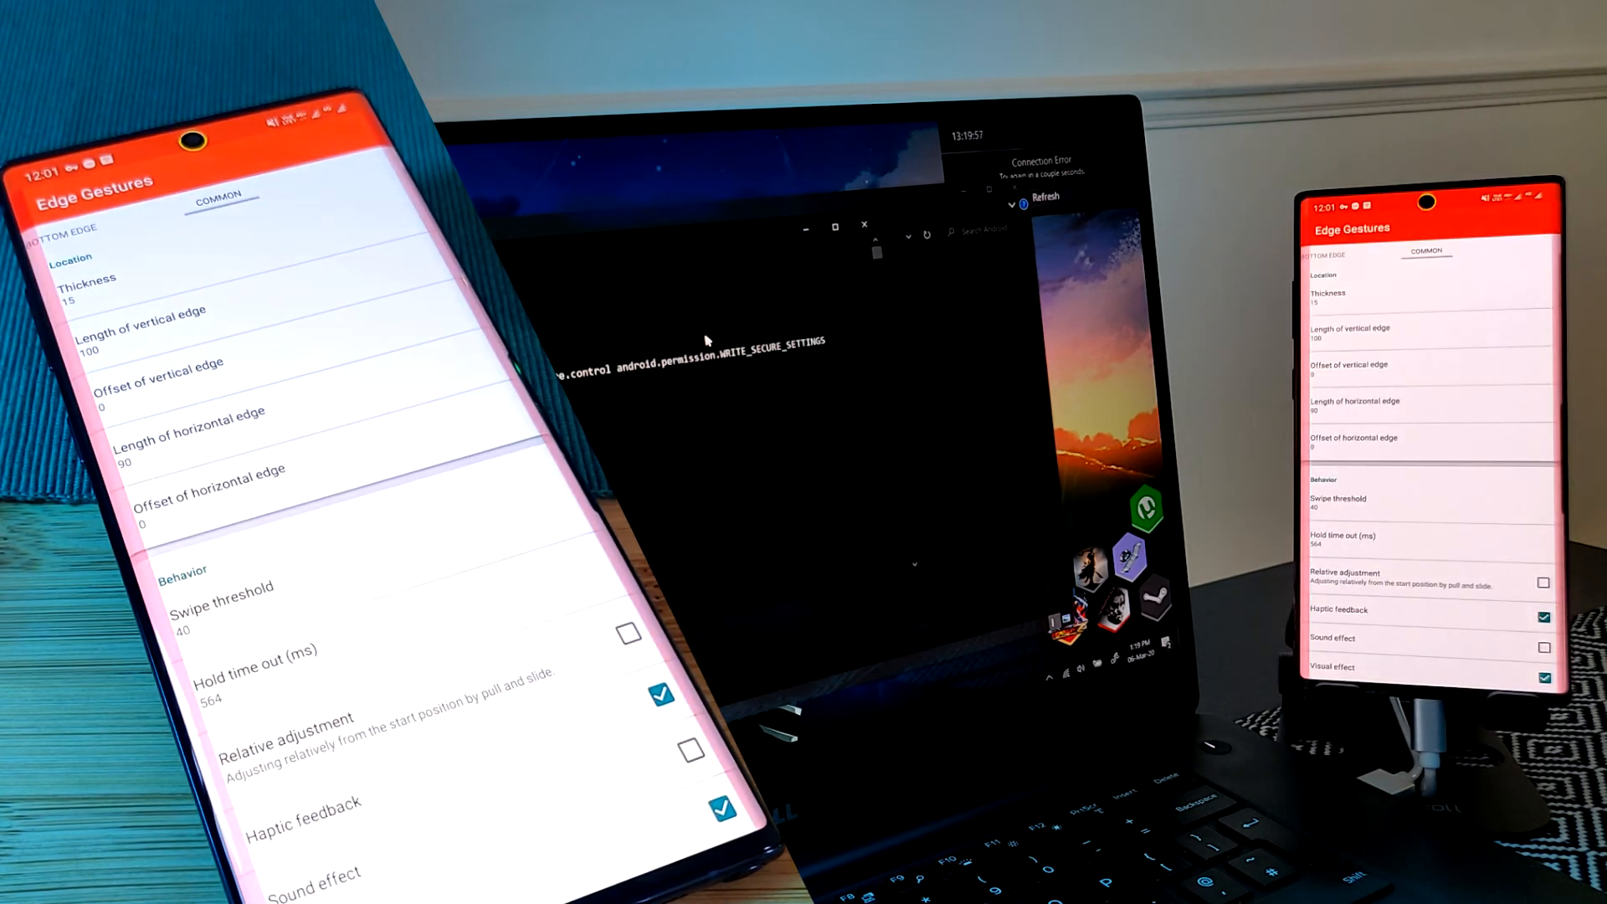
pyautogui.scroll(-3)
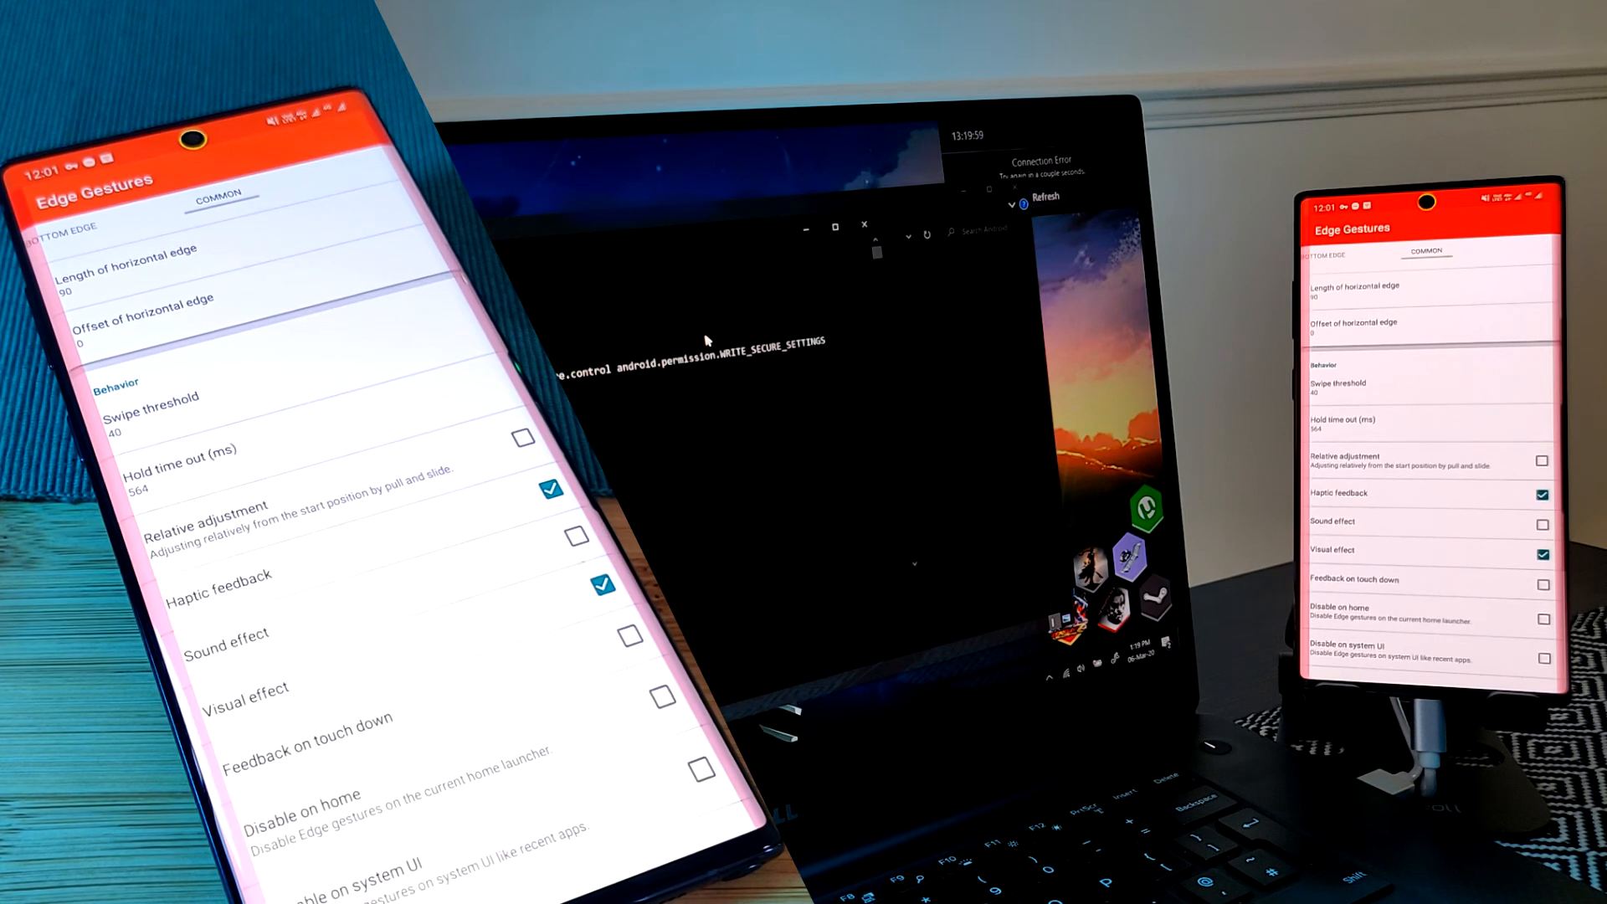
pyautogui.scroll(-3)
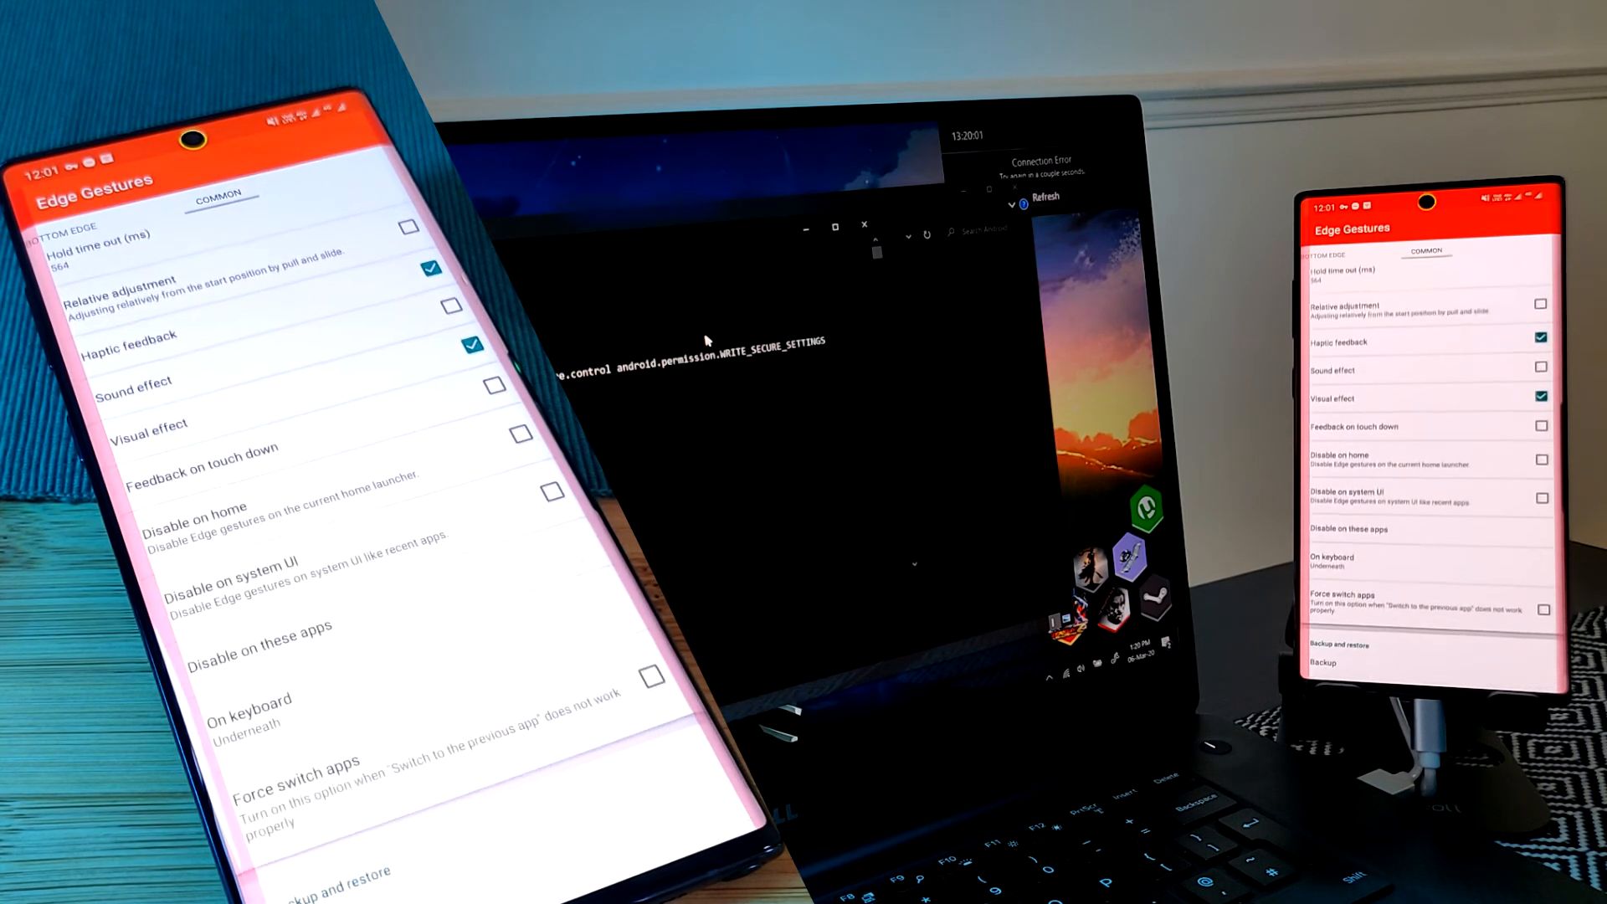
# Step: Cycle the On keyboard behaviour through Overlapped and Shift up, reopening the list at Underneath
pyautogui.click(249, 706)
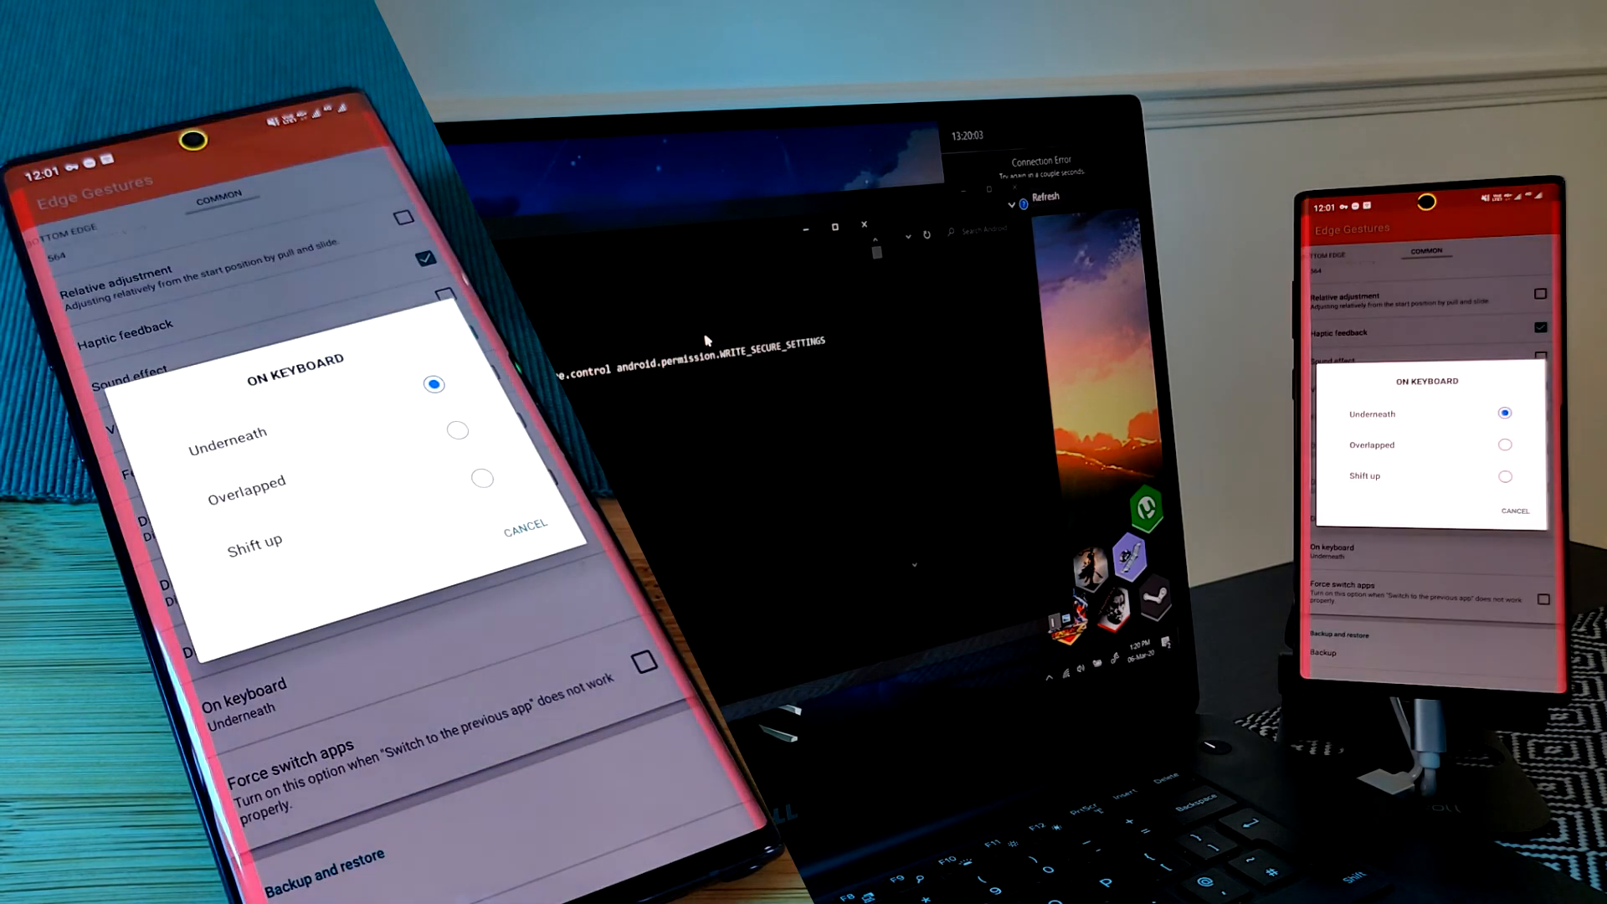
pyautogui.click(246, 483)
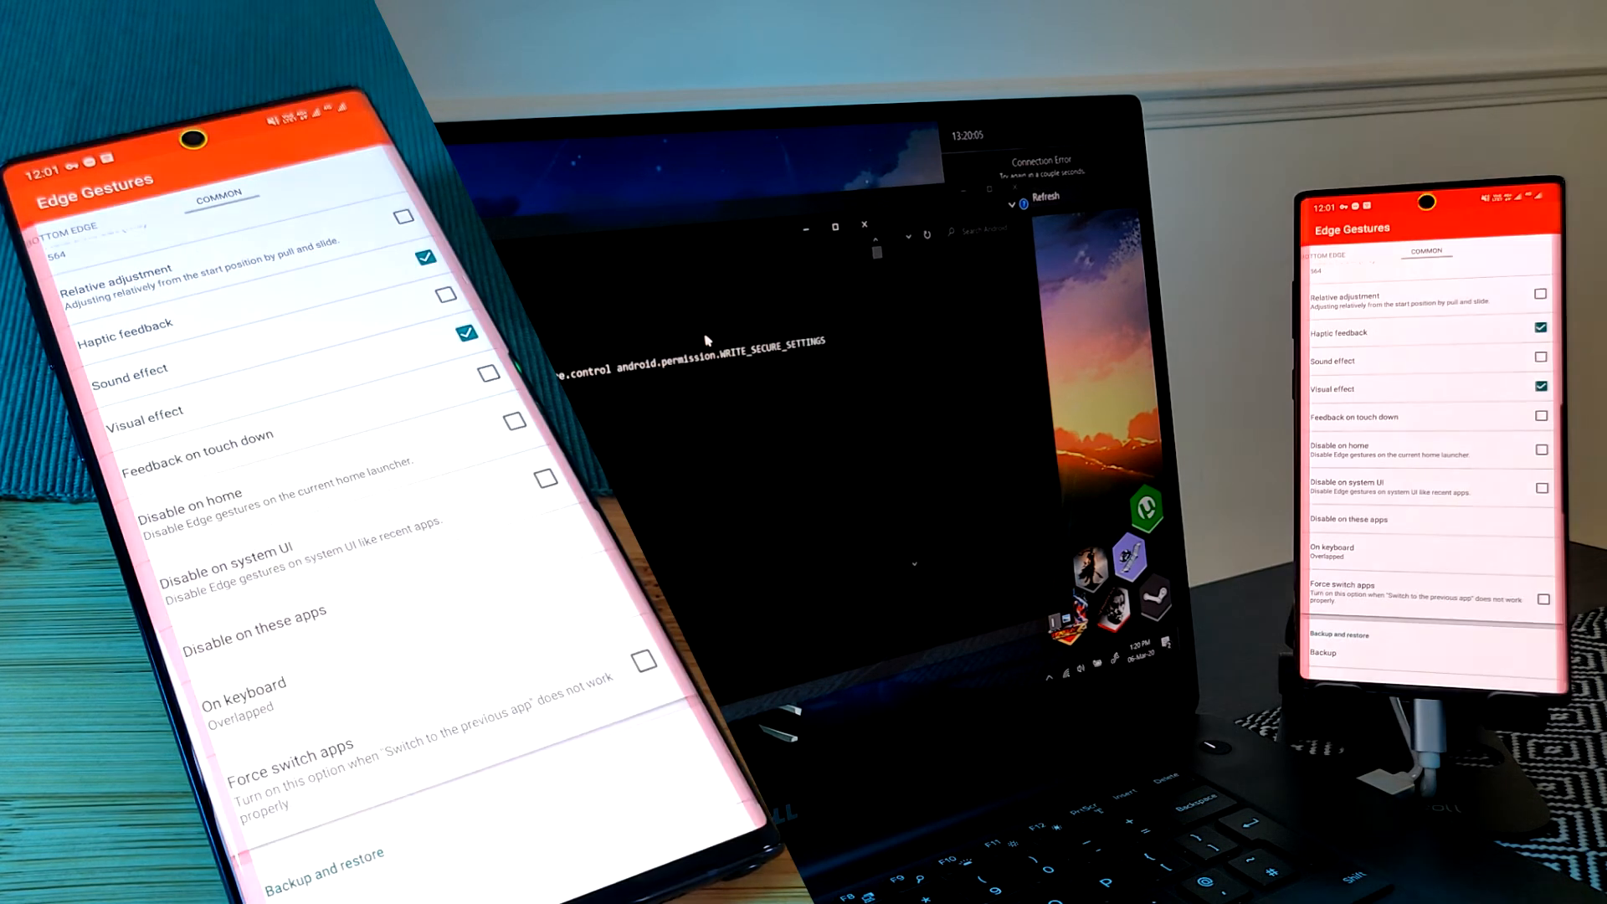
pyautogui.click(236, 684)
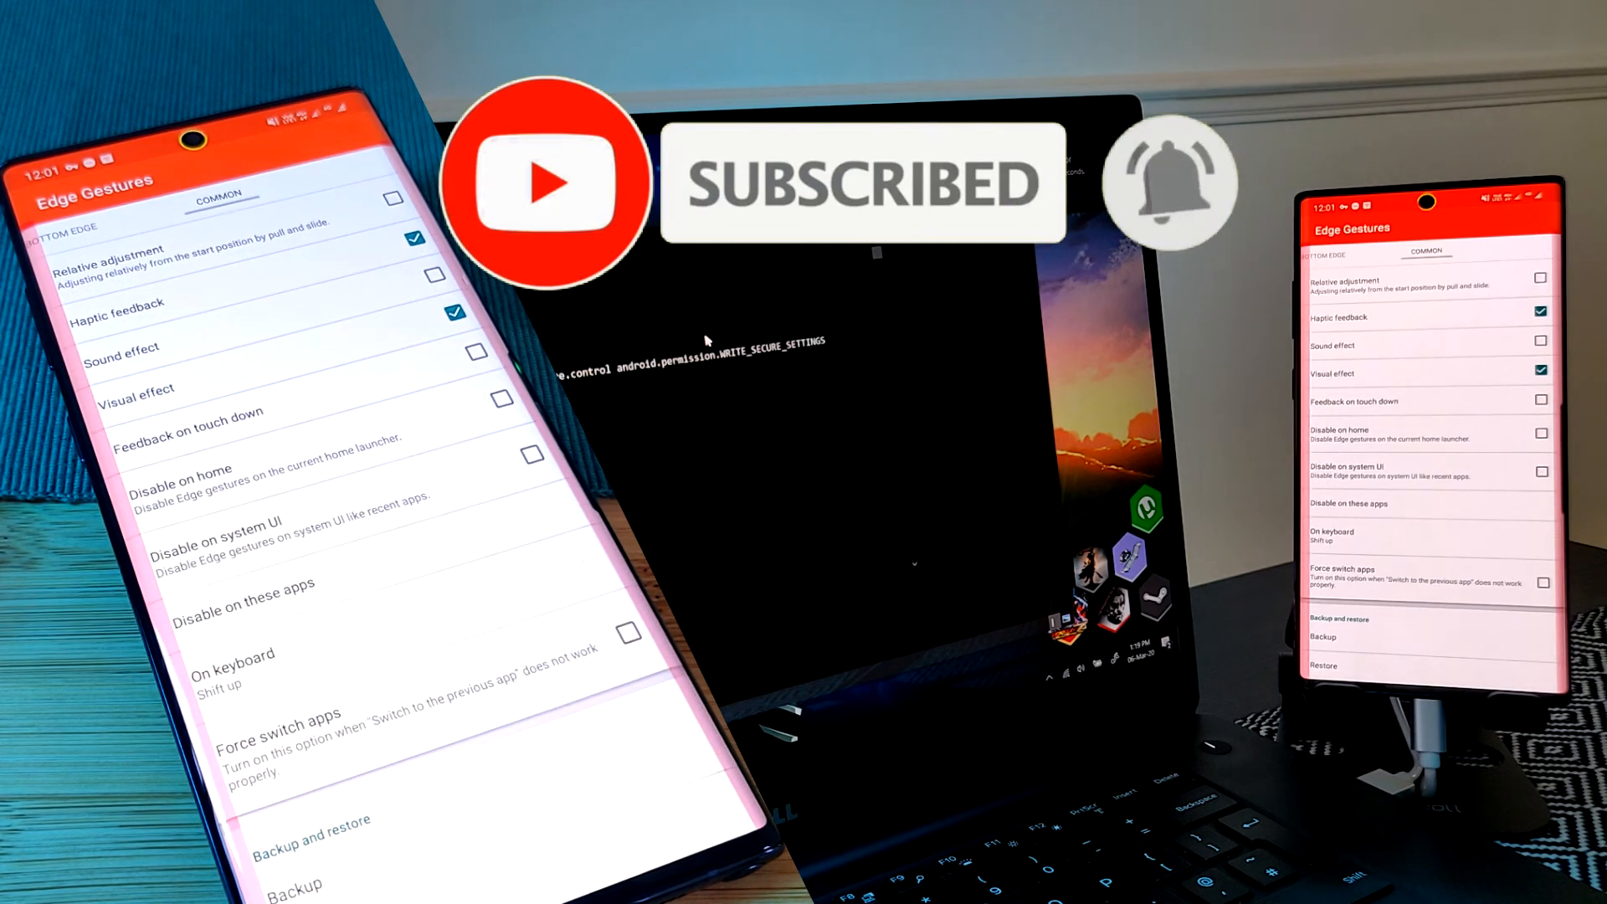
pyautogui.click(233, 661)
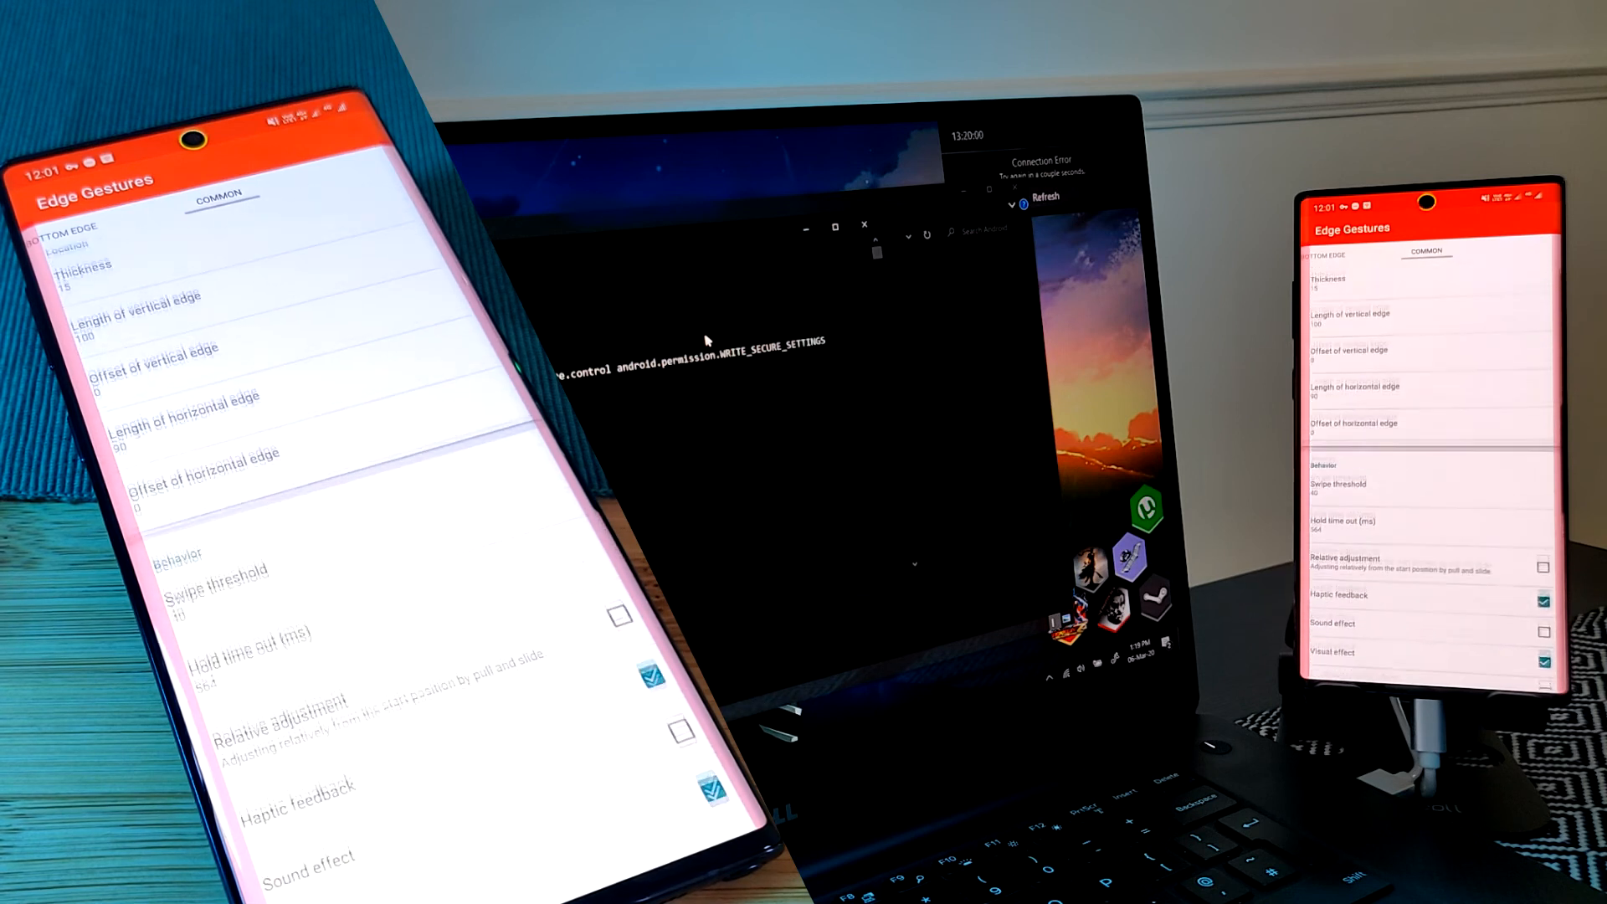
pyautogui.scroll(-3)
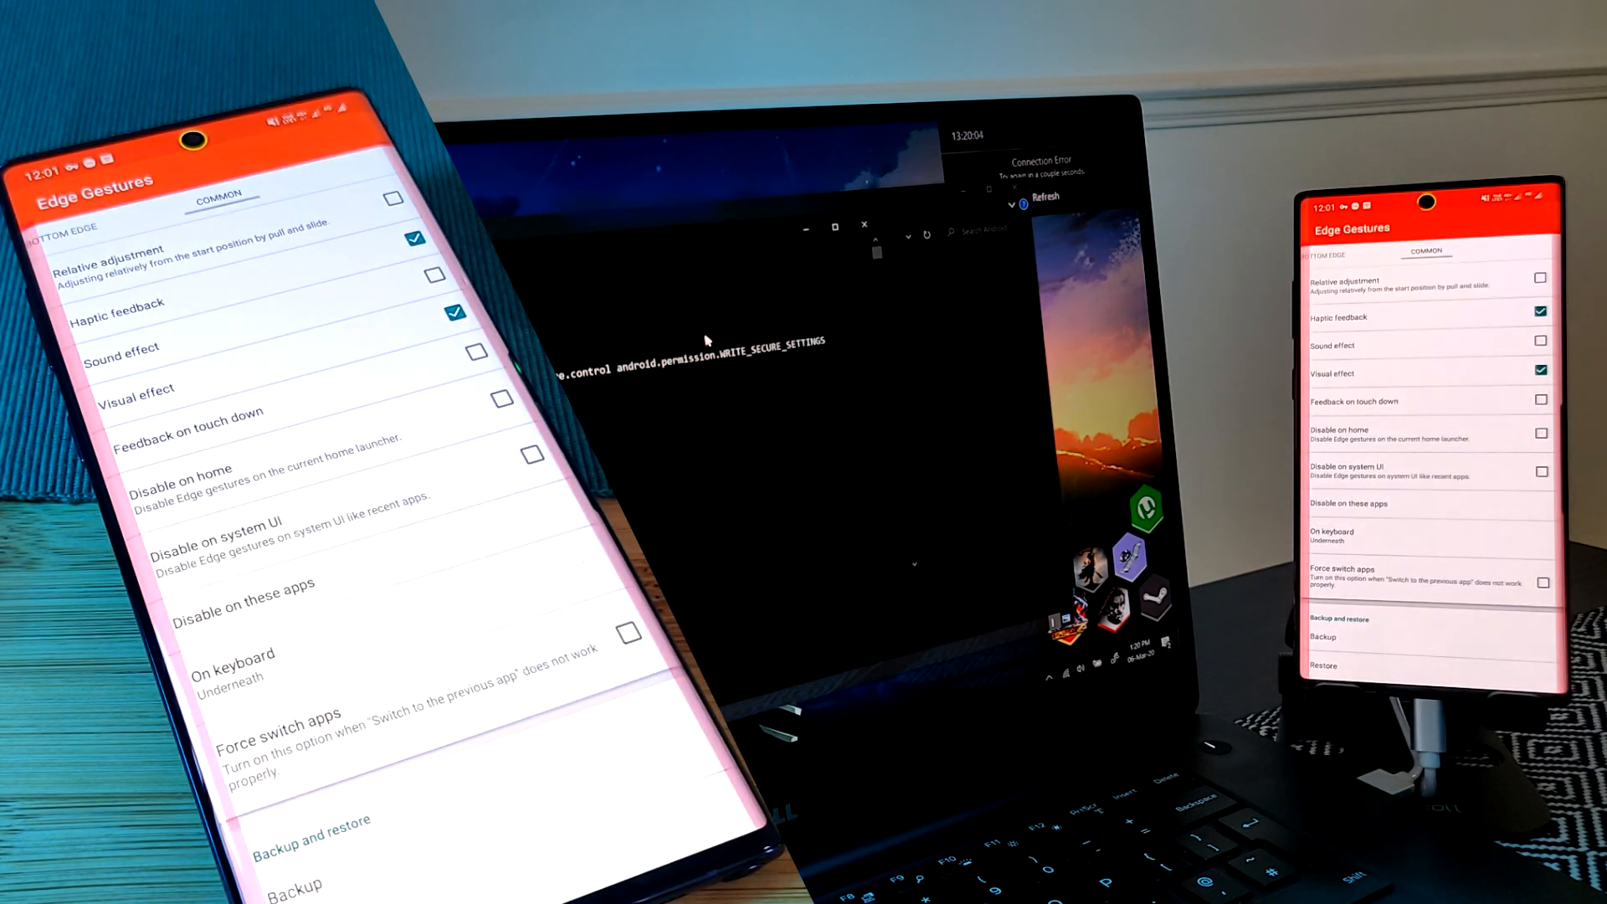
pyautogui.click(233, 663)
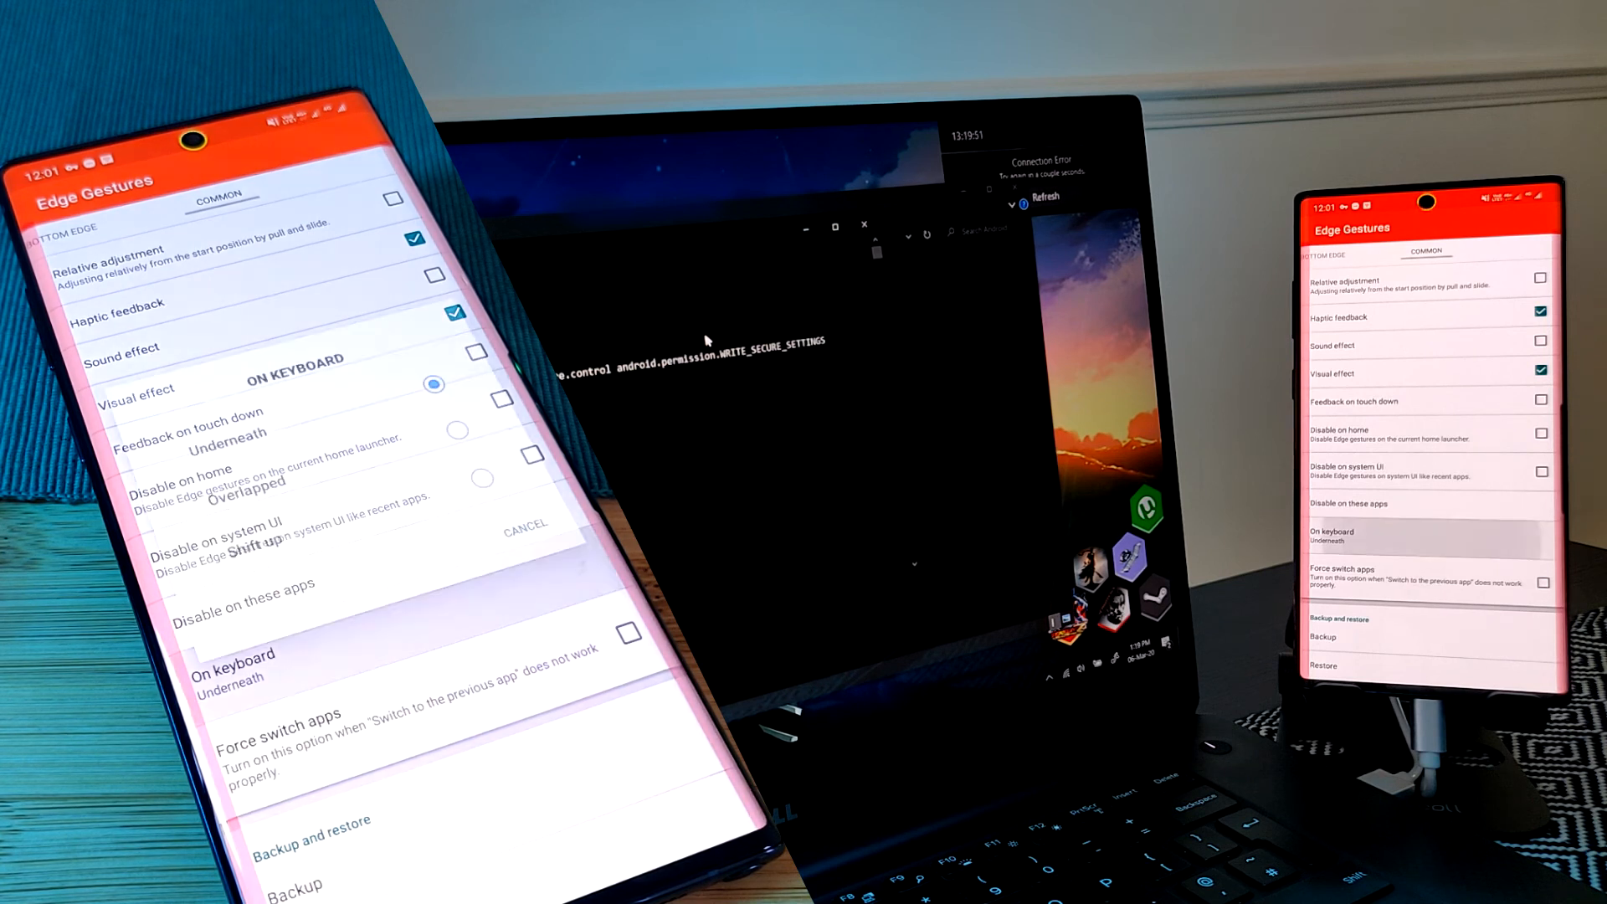